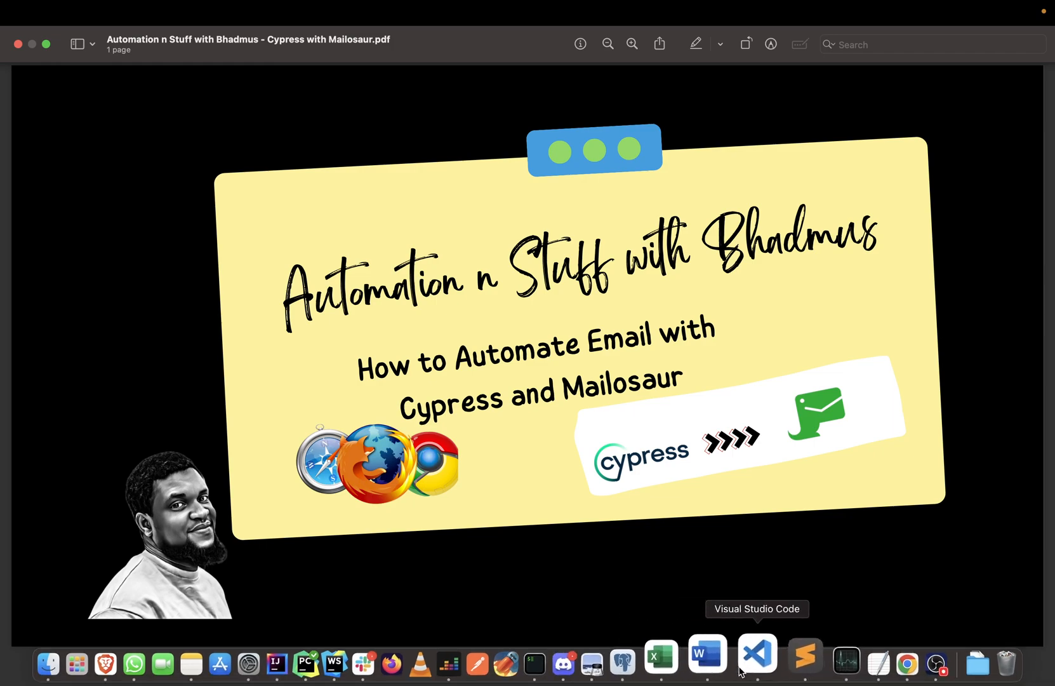
Bring up VS Code, dismiss the Welcome page and show the empty Explorer
{"action": "left_click", "coordinate": [756, 652]}
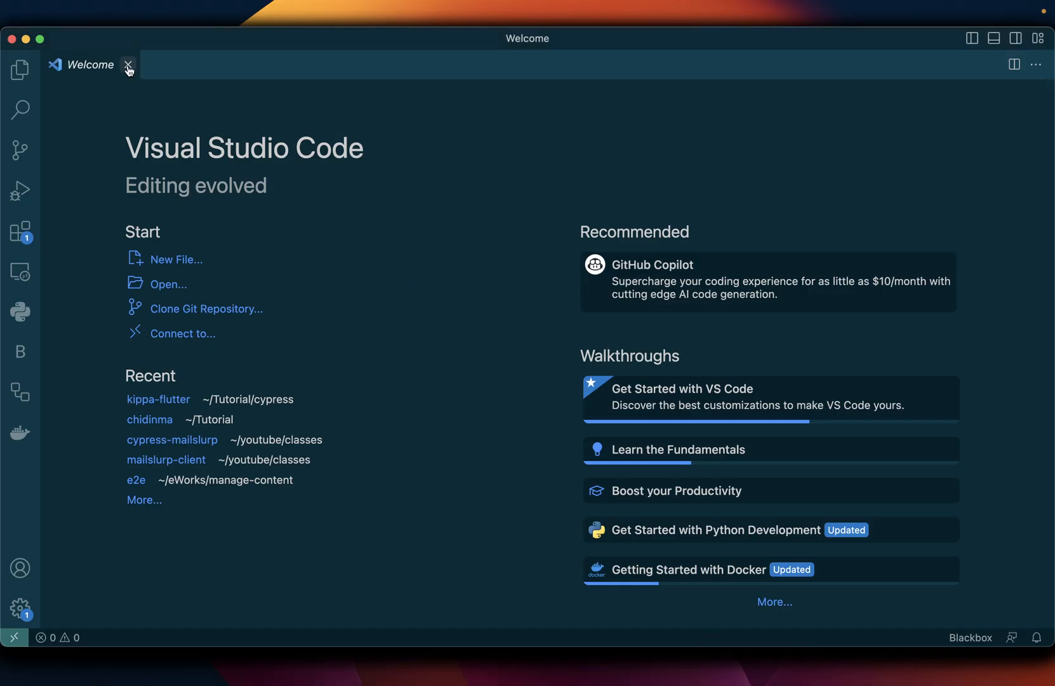
{"action": "left_click", "coordinate": [127, 65]}
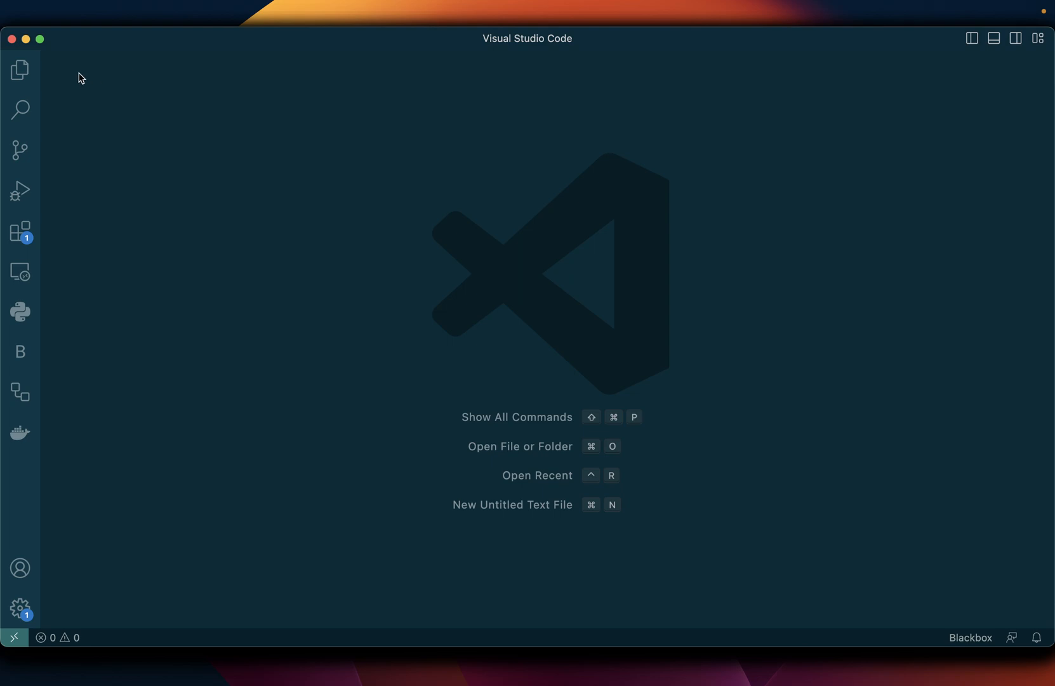
{"action": "left_click", "coordinate": [20, 70]}
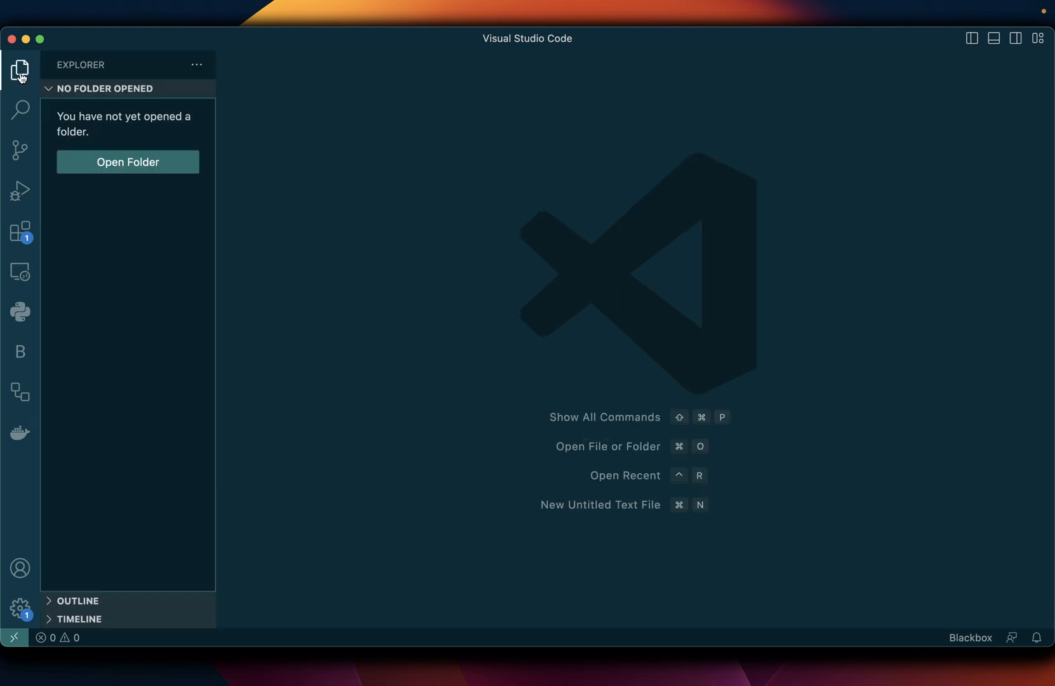
{"action": "mouse_move", "coordinate": [19, 72]}
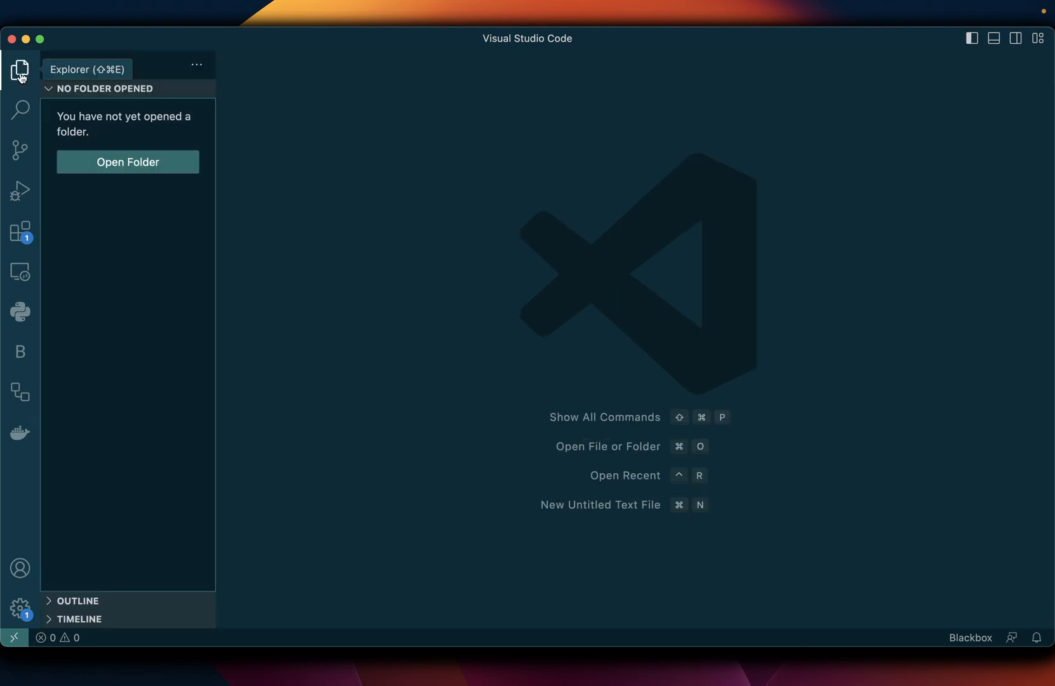
{"action": "mouse_move", "coordinate": [61, 96]}
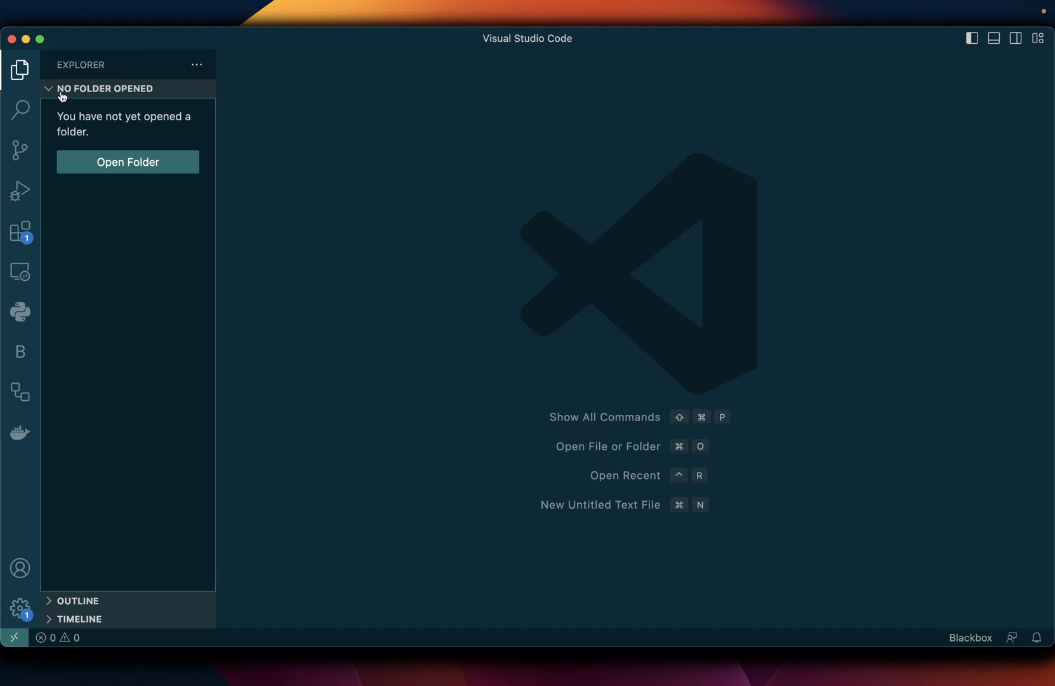
{"action": "mouse_move", "coordinate": [99, 128]}
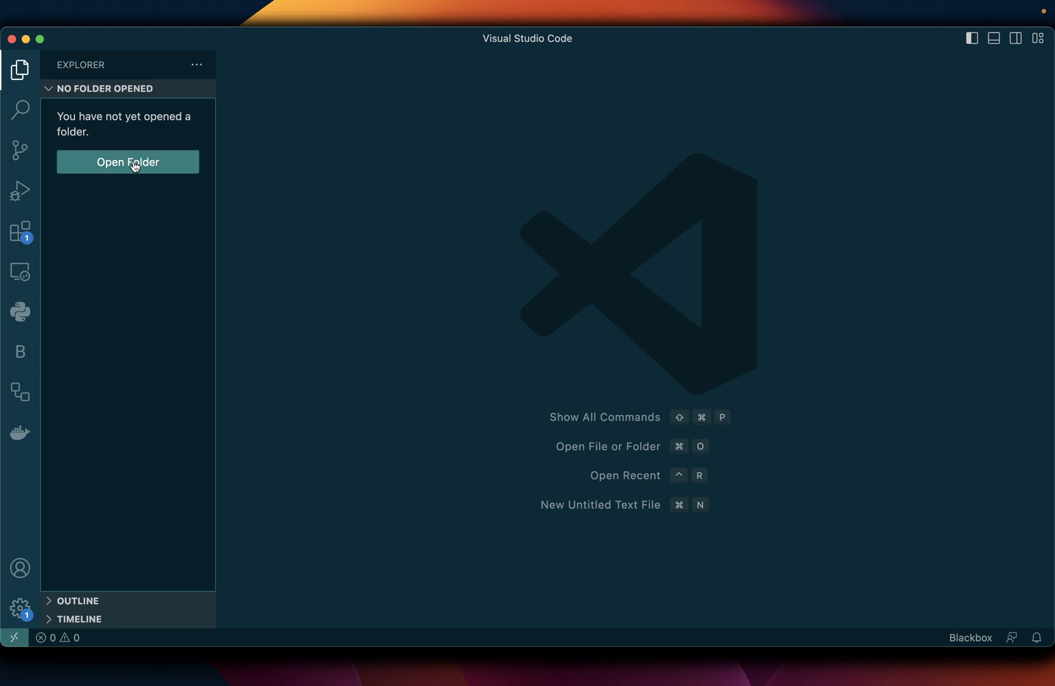
Create a cy-mailosaur folder inside youtube/classes and open it as the workspace
{"action": "left_click", "coordinate": [127, 161]}
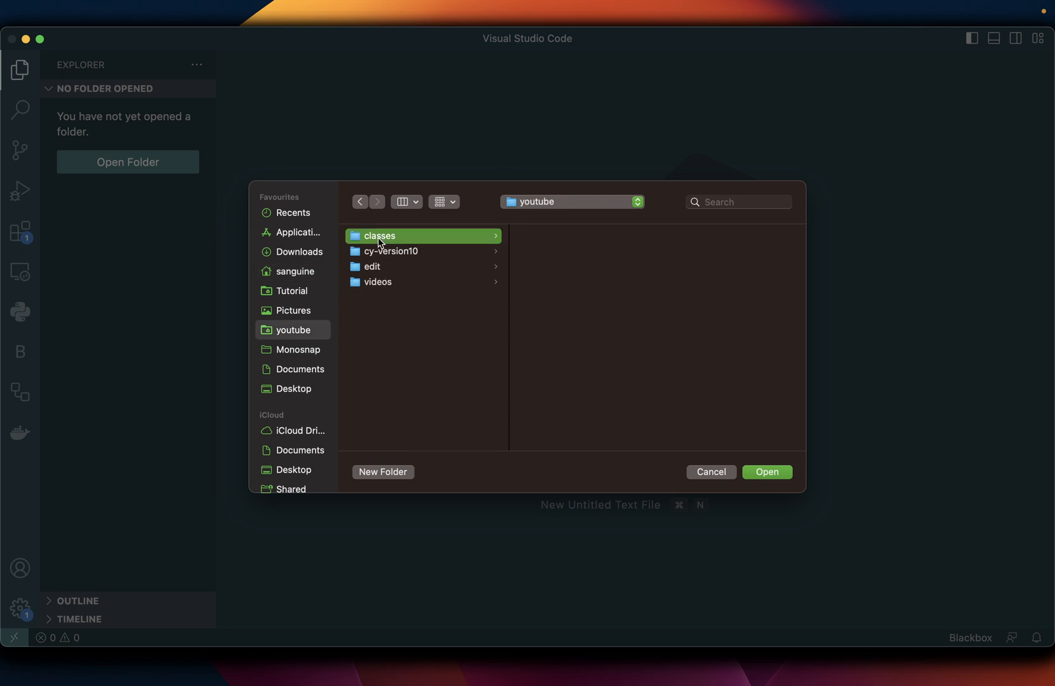
{"action": "left_click", "coordinate": [379, 236]}
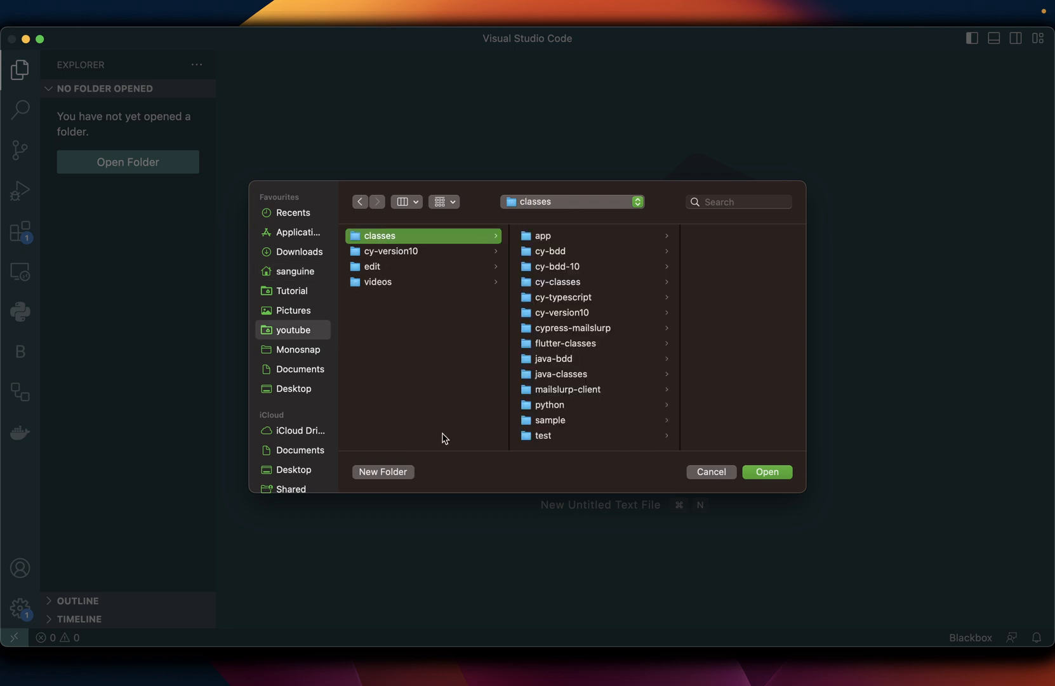
{"action": "left_click", "coordinate": [382, 471]}
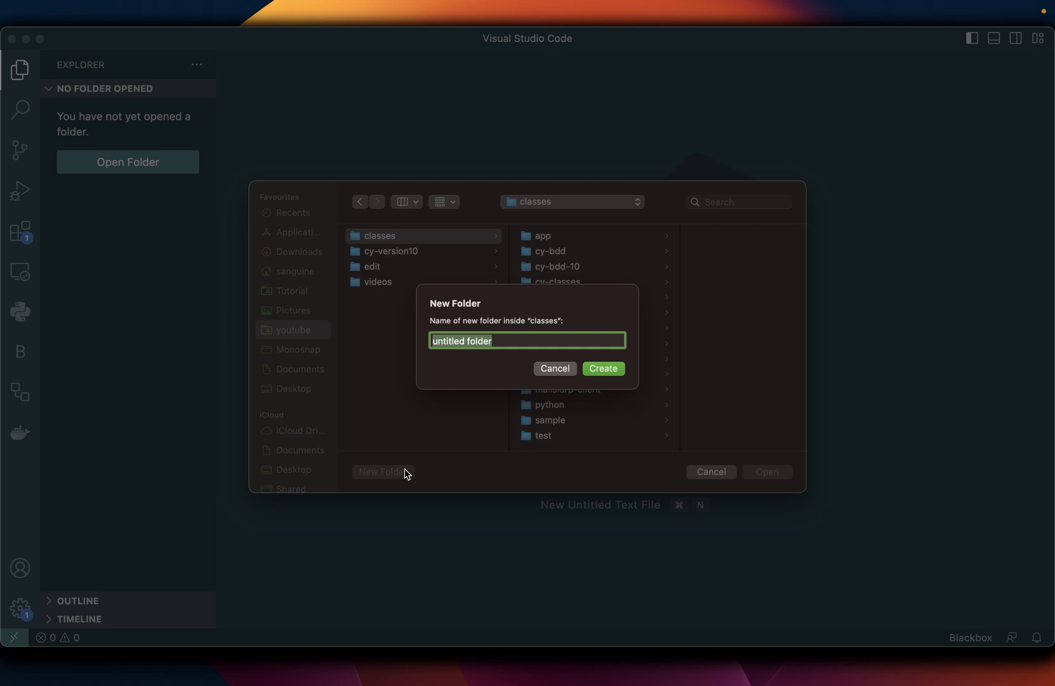
{"action": "type", "text": "cy-mailosaur"}
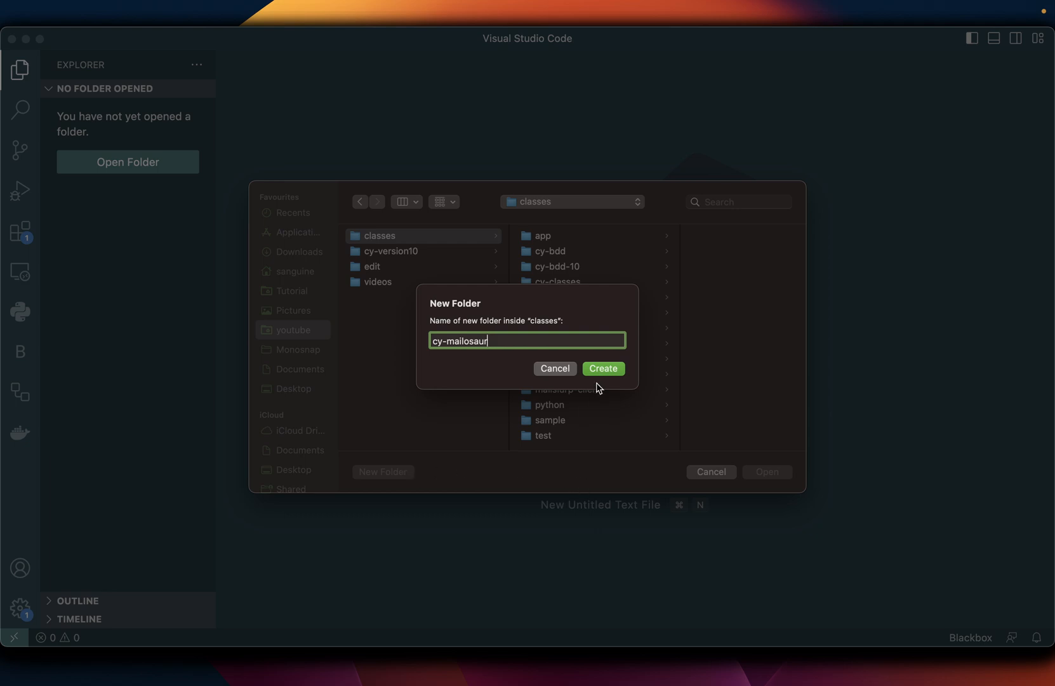
{"action": "left_click", "coordinate": [602, 368]}
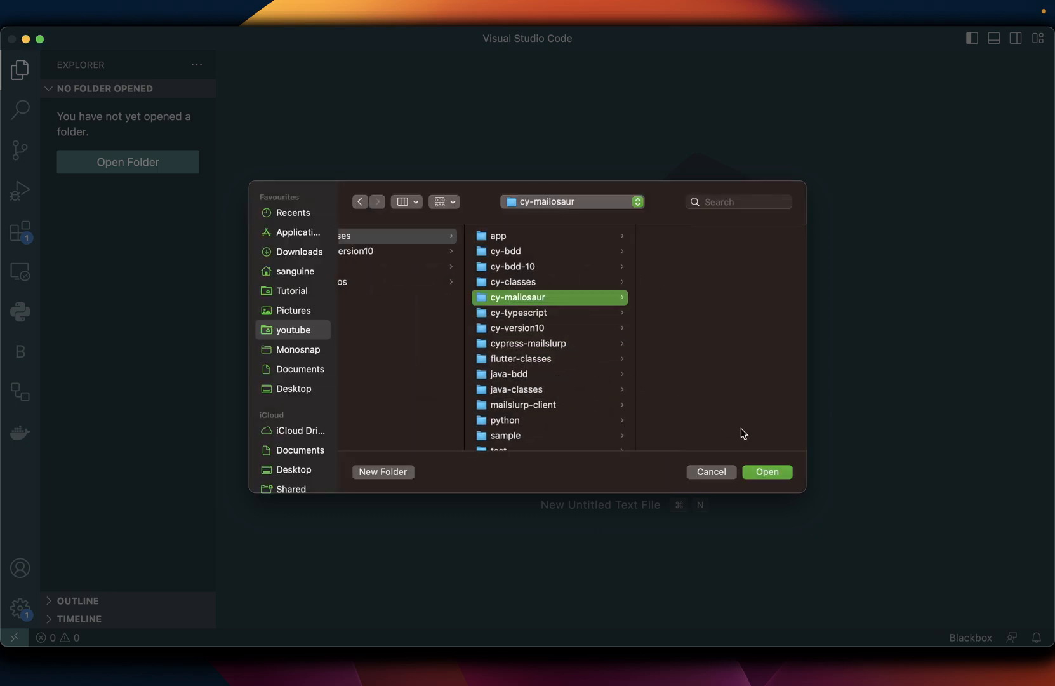
{"action": "left_click", "coordinate": [765, 471]}
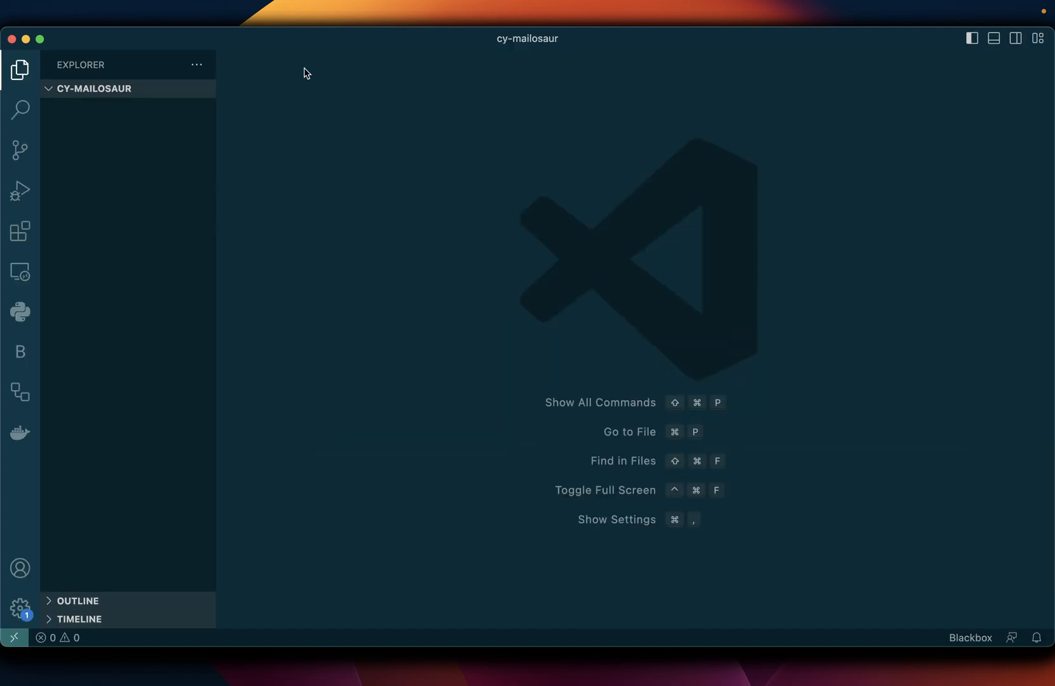
{"action": "mouse_move", "coordinate": [298, 377]}
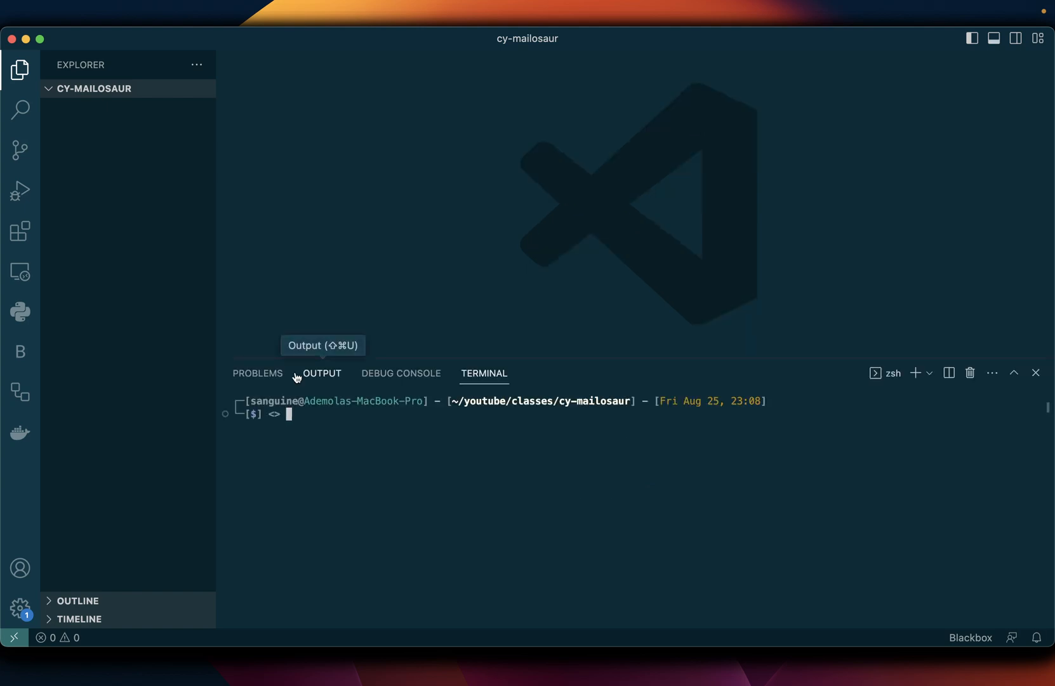
{"action": "mouse_move", "coordinate": [318, 414]}
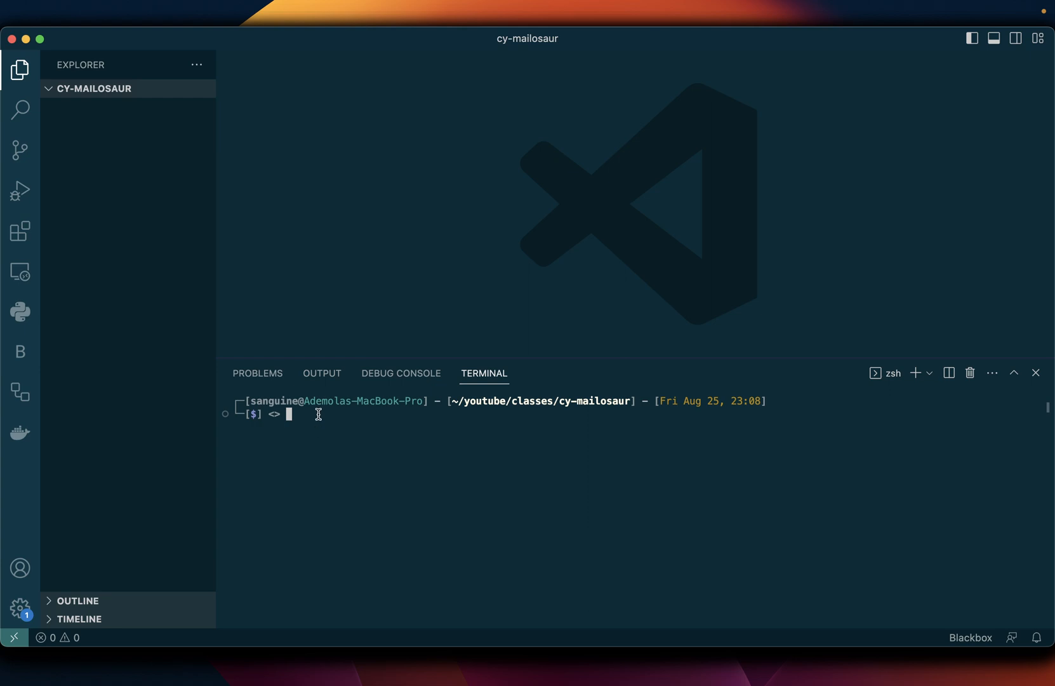
Run npm init -y in the integrated terminal to generate a default package.json
{"action": "type", "text": "npm in"}
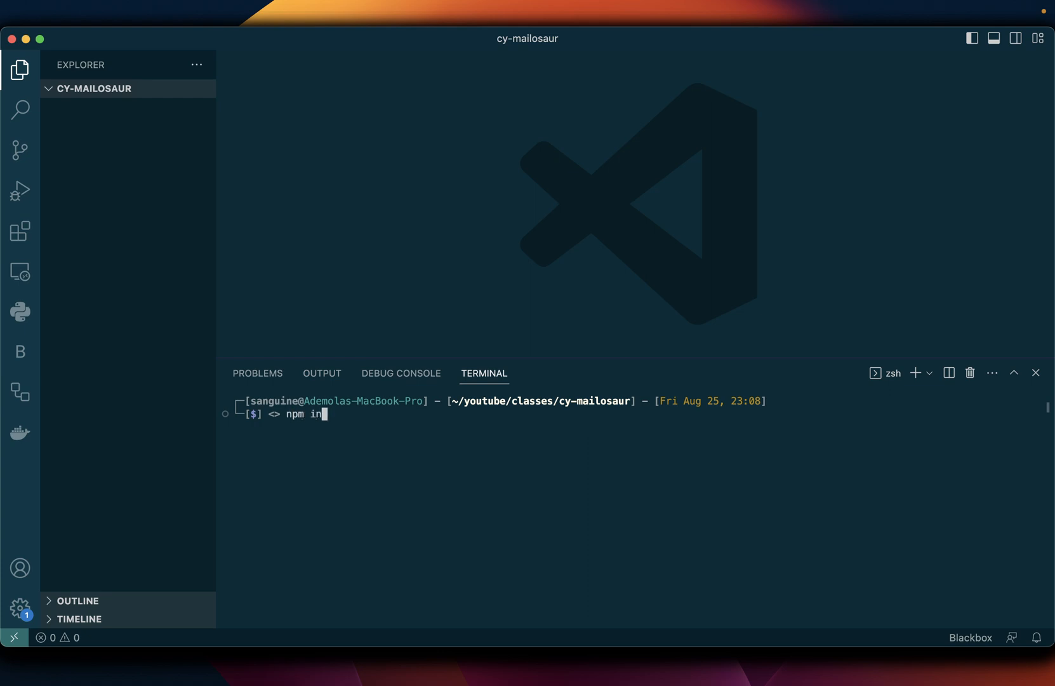
{"action": "type", "text": "it -"}
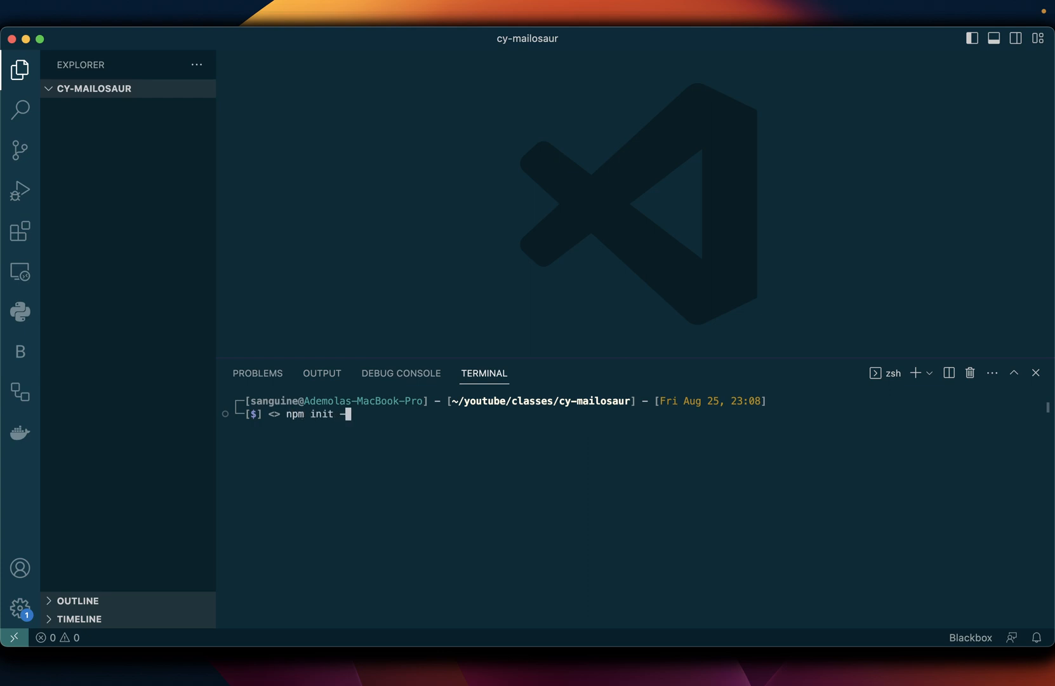
{"action": "type", "text": "y"}
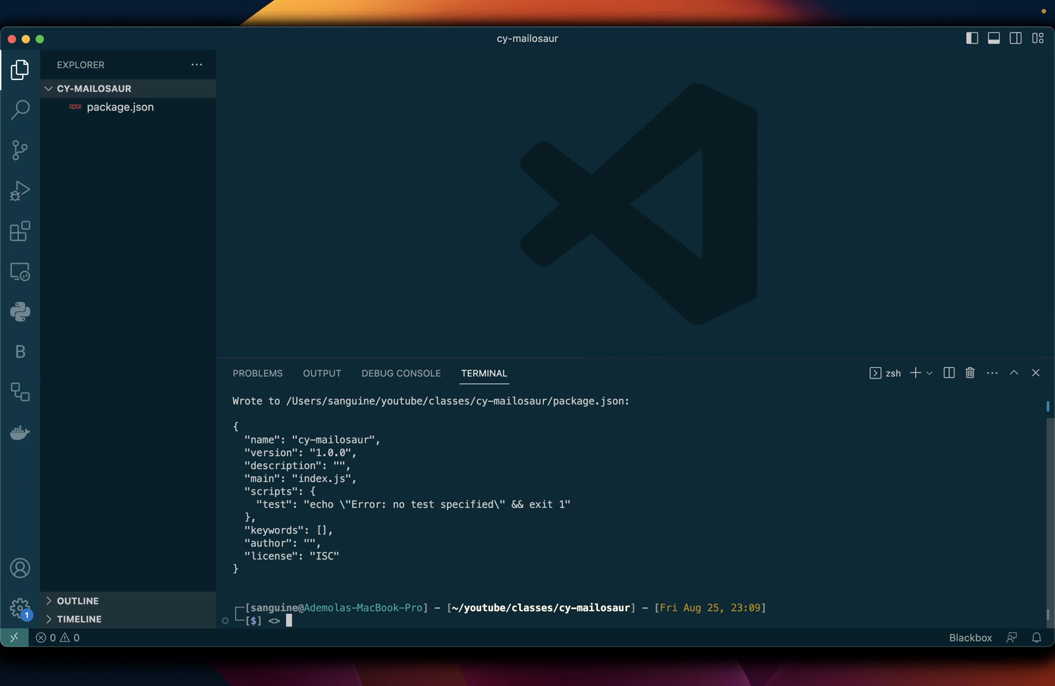
Run npm i -D cypress cypress-mailosaur to add both as dev dependencies
{"action": "type", "text": "npm"}
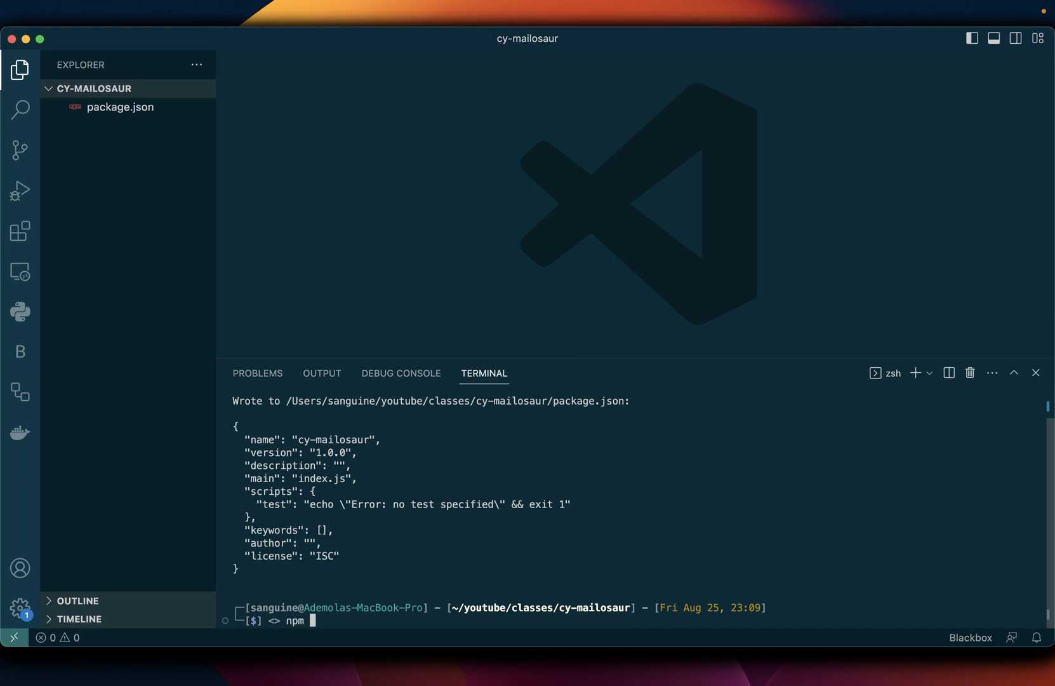
{"action": "type", "text": "i"}
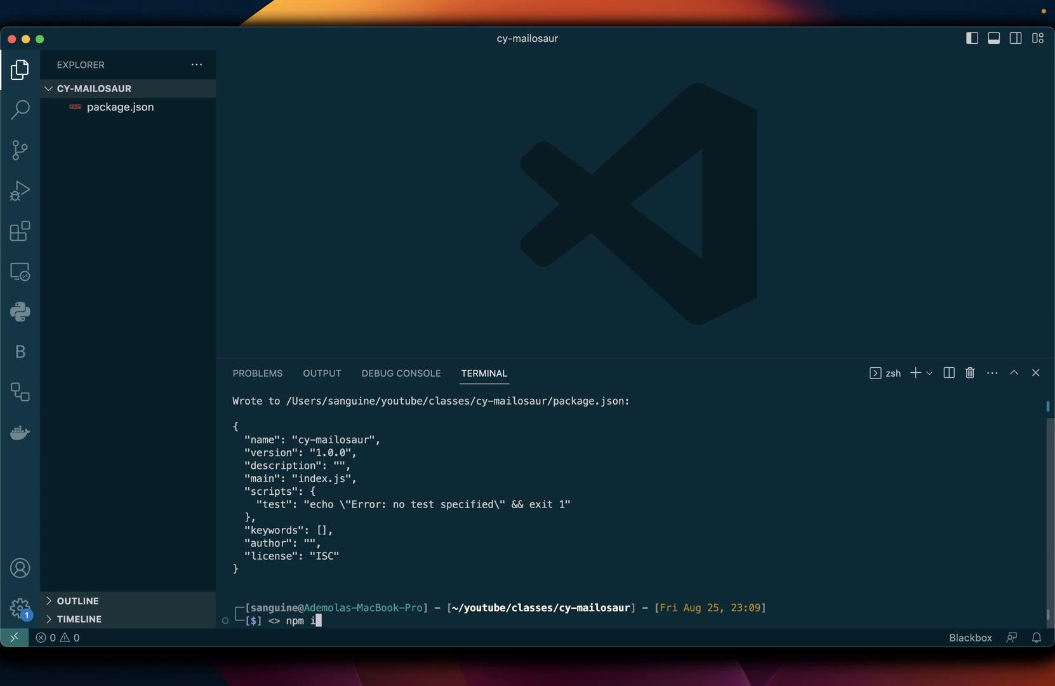
{"action": "type", "text": "-D cyp"}
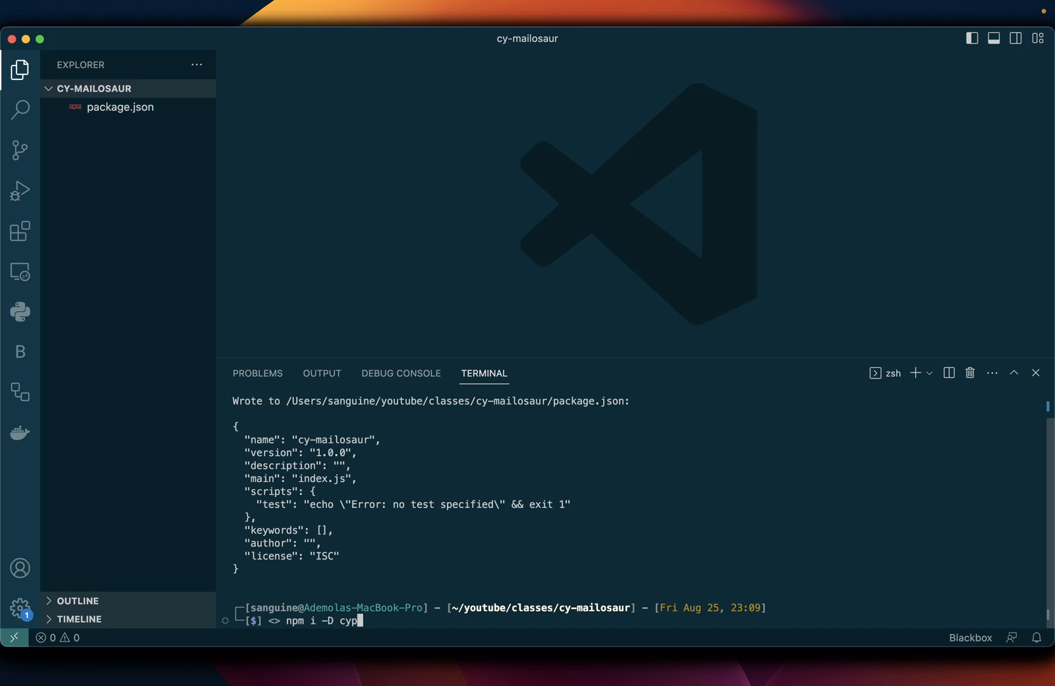
{"action": "type", "text": "ress cy"}
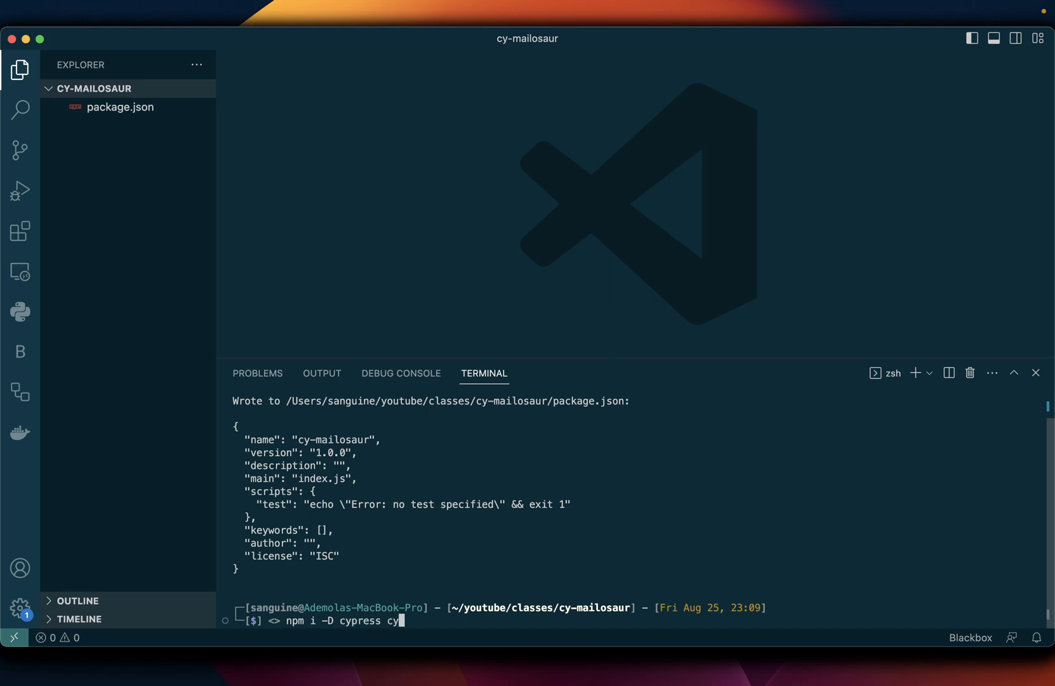
{"action": "type", "text": "press-"}
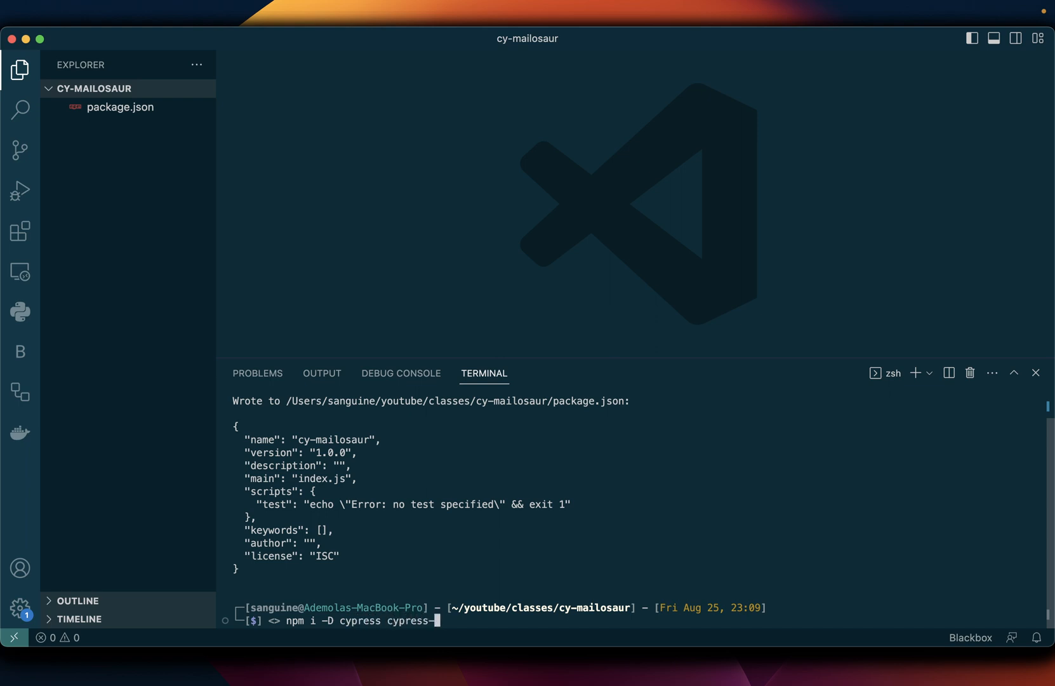
{"action": "type", "text": "mailosaur"}
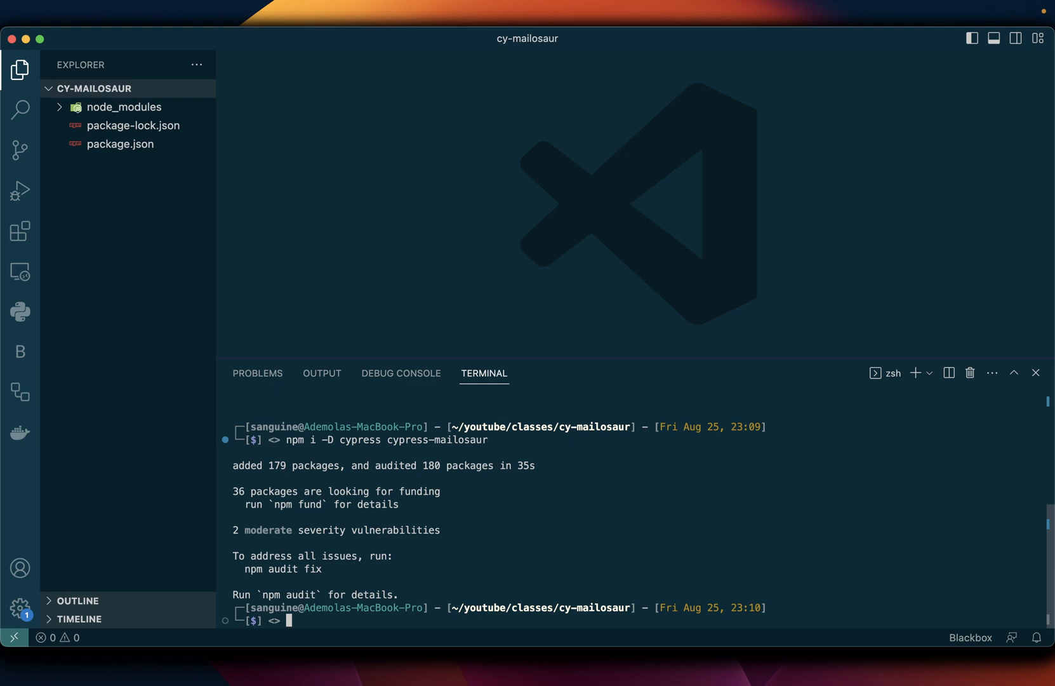
Run npx cypress open --e2e to launch Cypress in end-to-end mode
{"action": "type", "text": "npx"}
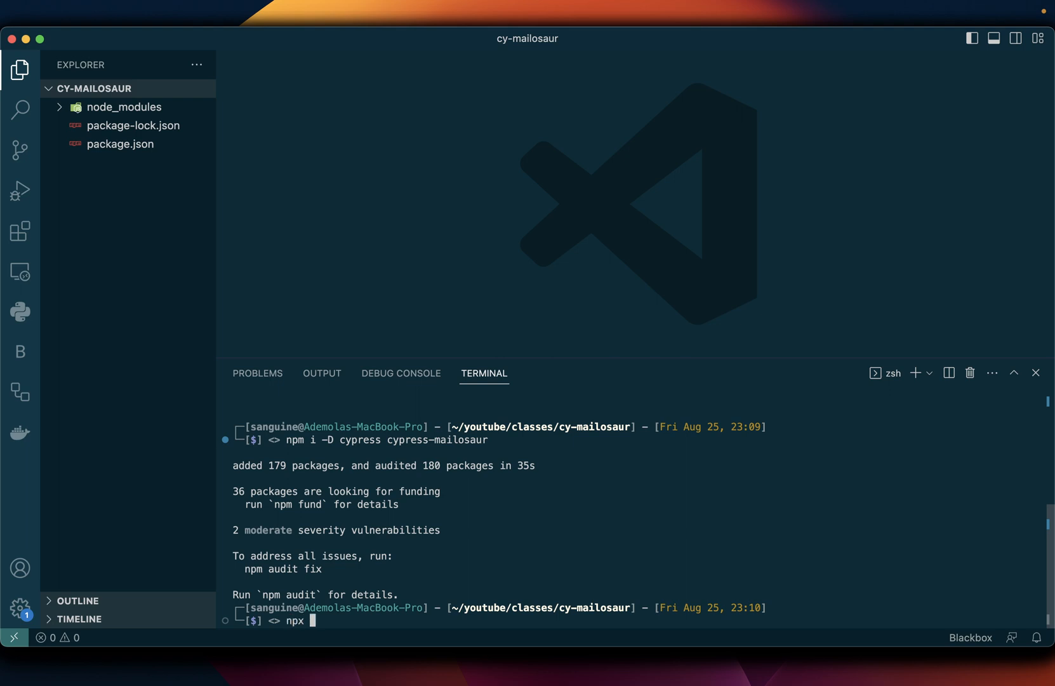
{"action": "type", "text": "cypress open"}
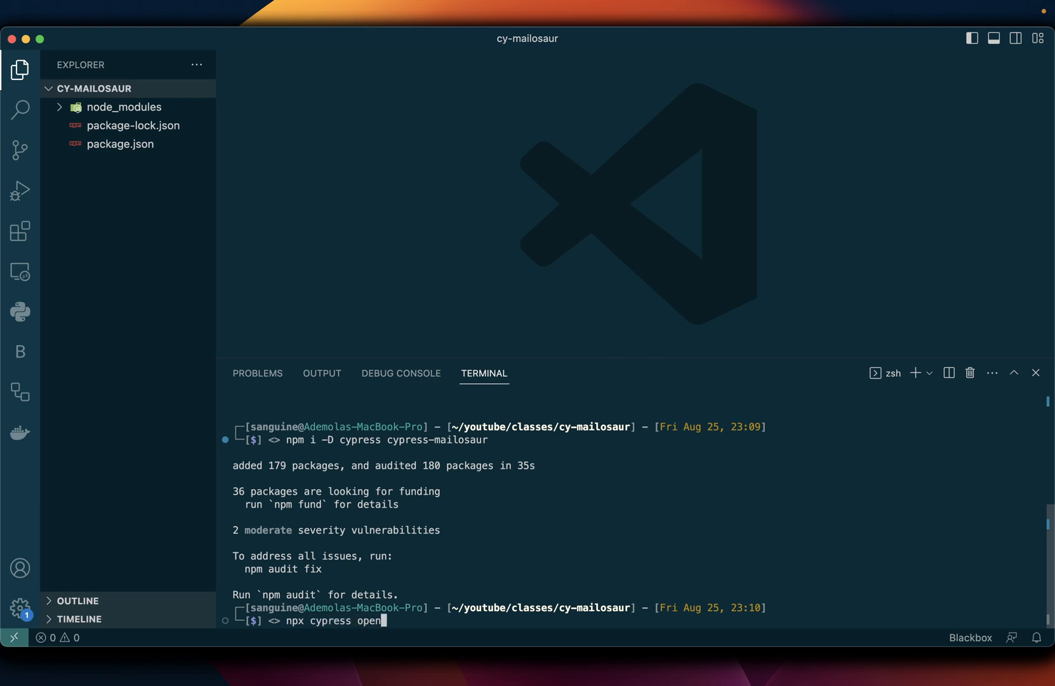
{"action": "type", "text": "--e2e"}
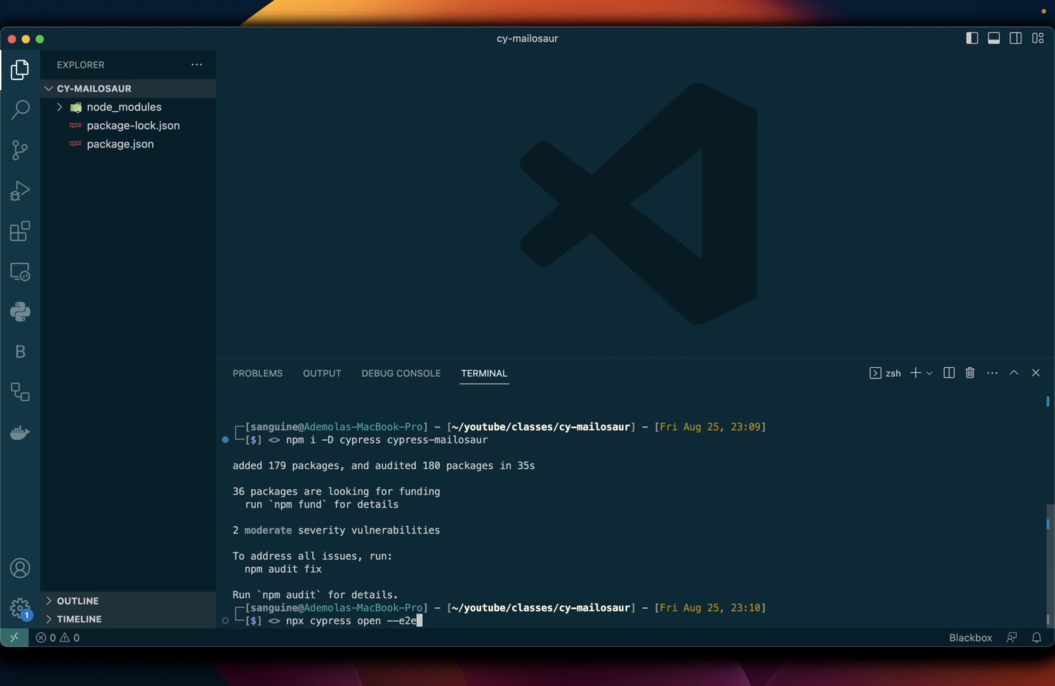
{"action": "key", "text": "enter"}
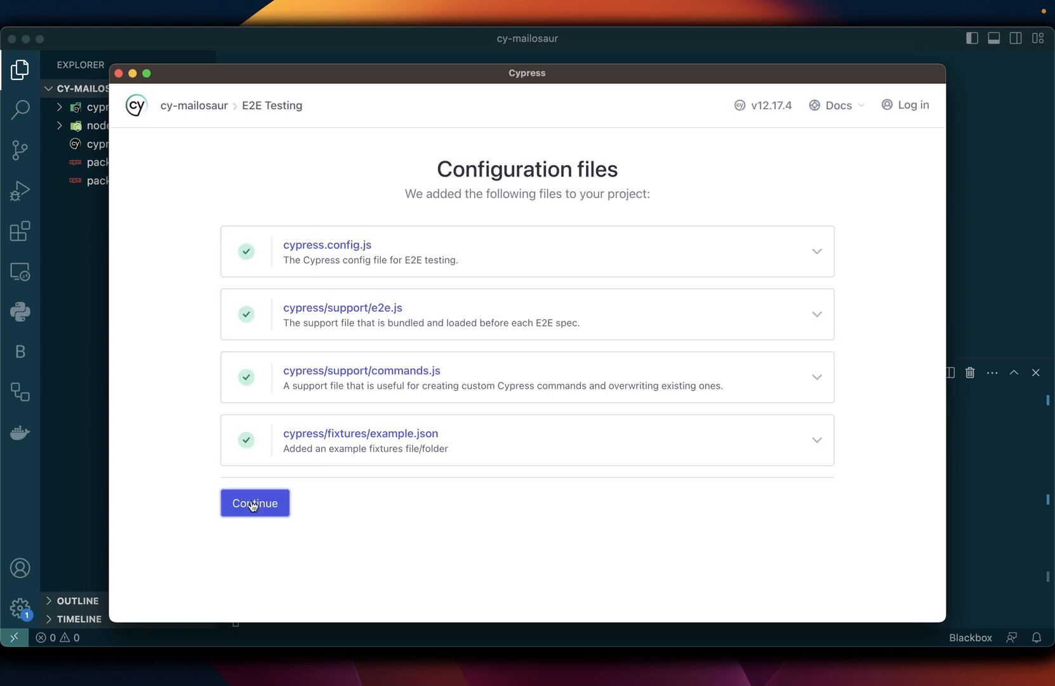
Continue past the Configuration files screen to the browser choice page
{"action": "left_click", "coordinate": [255, 503]}
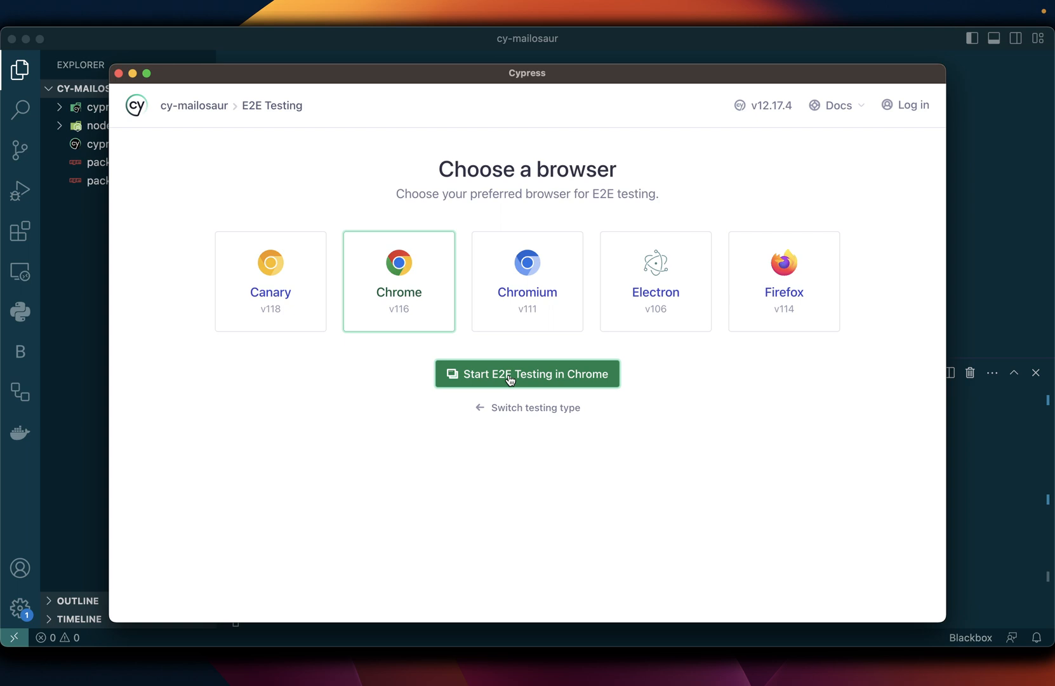
{"action": "mouse_move", "coordinate": [89, 238]}
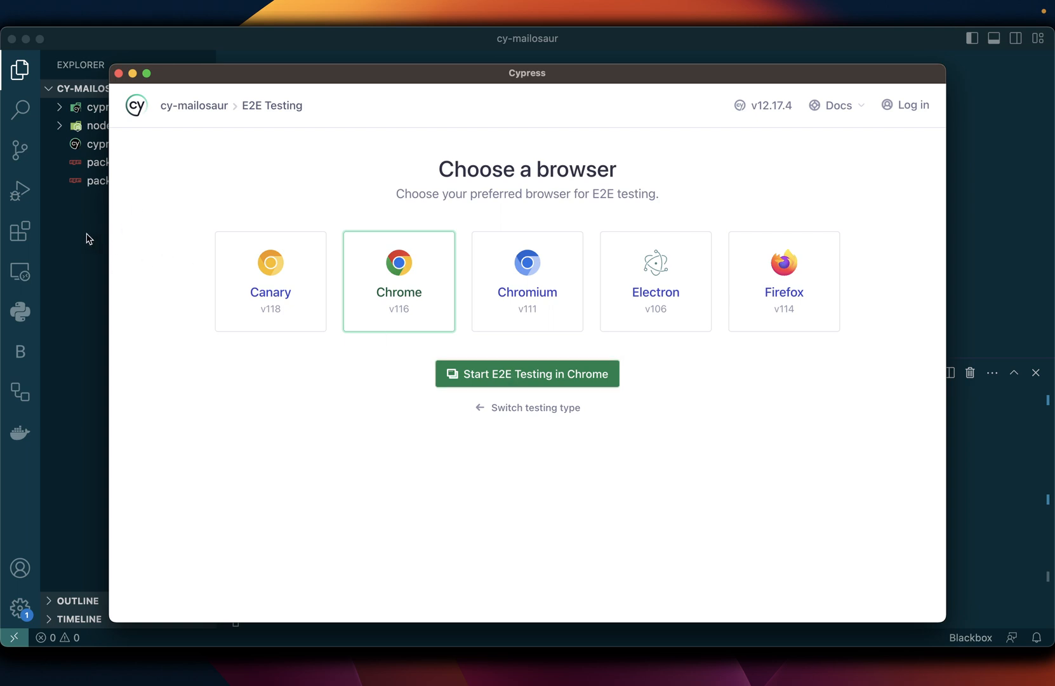
Add import 'cypress-mailosaur' on line 11 of cypress/support/commands.js and save
{"action": "left_click", "coordinate": [526, 374]}
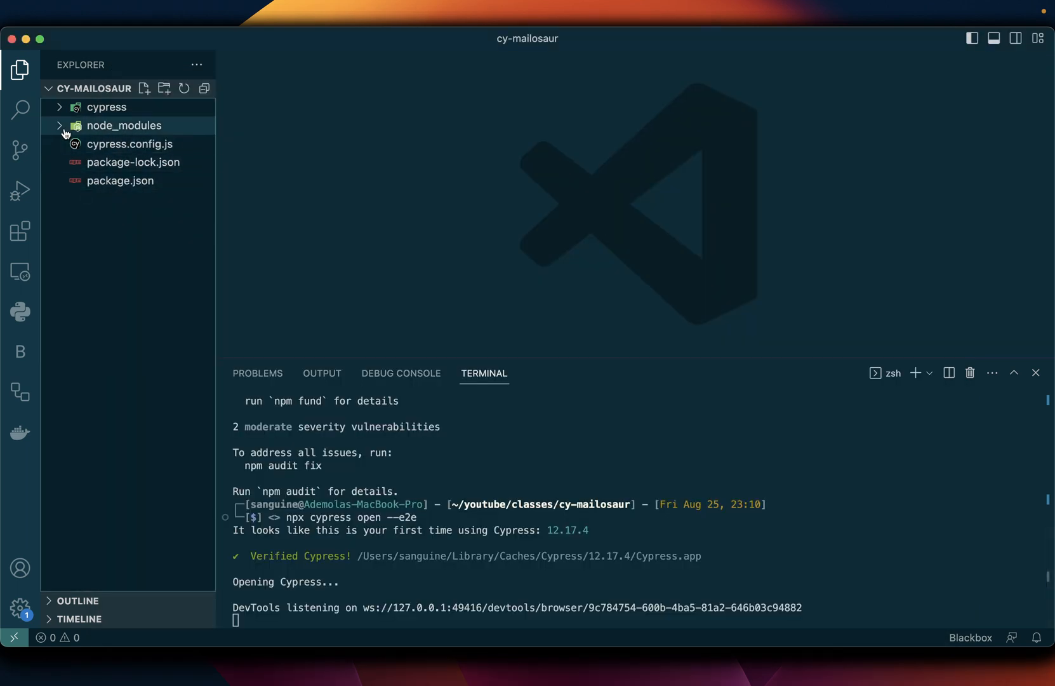
{"action": "left_click", "coordinate": [106, 106]}
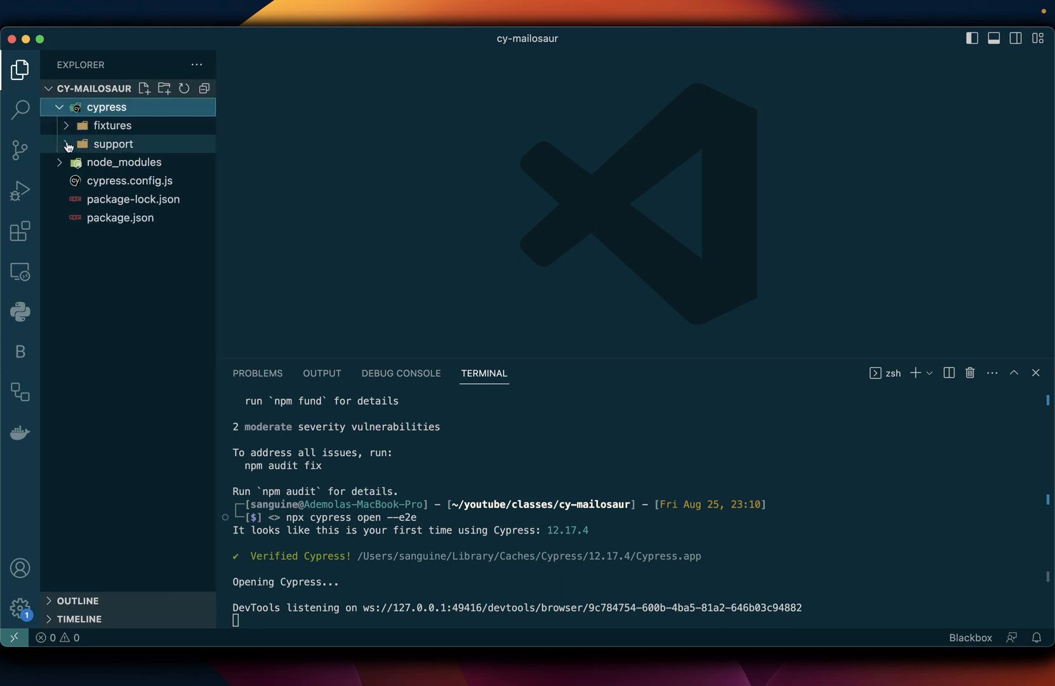
{"action": "left_click", "coordinate": [113, 144]}
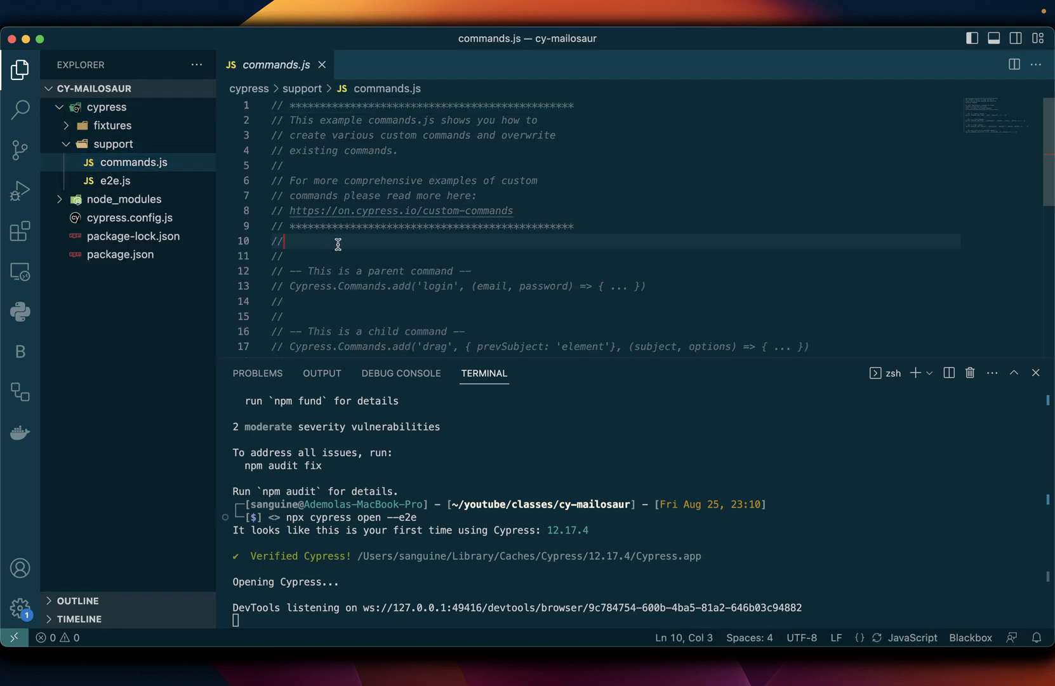
{"action": "type", "text": "i"}
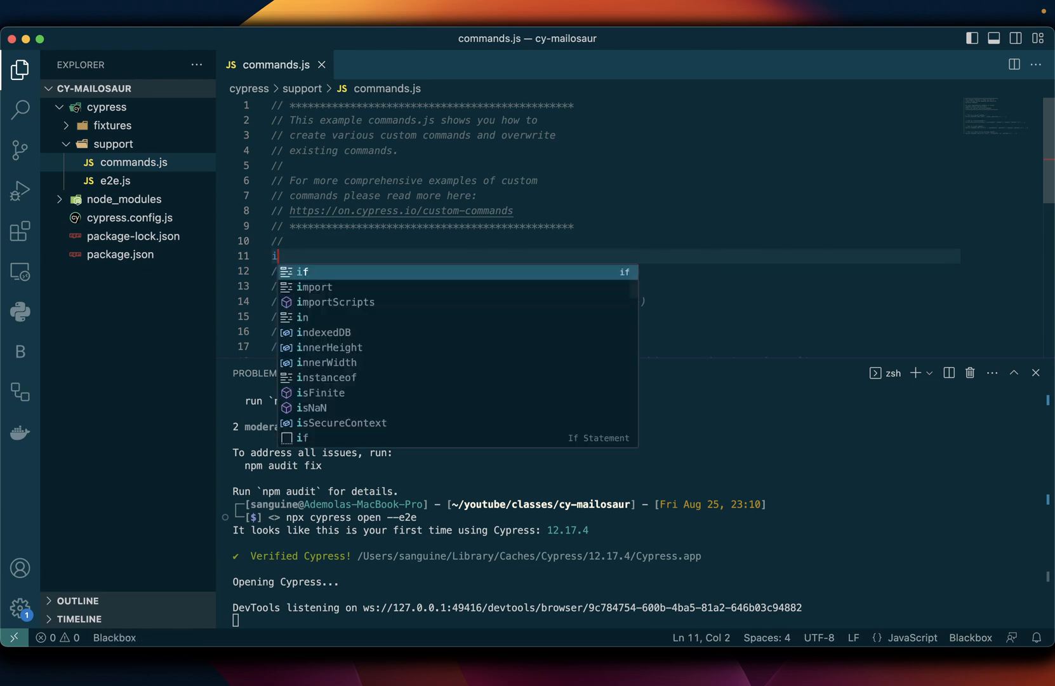
{"action": "type", "text": "mport"}
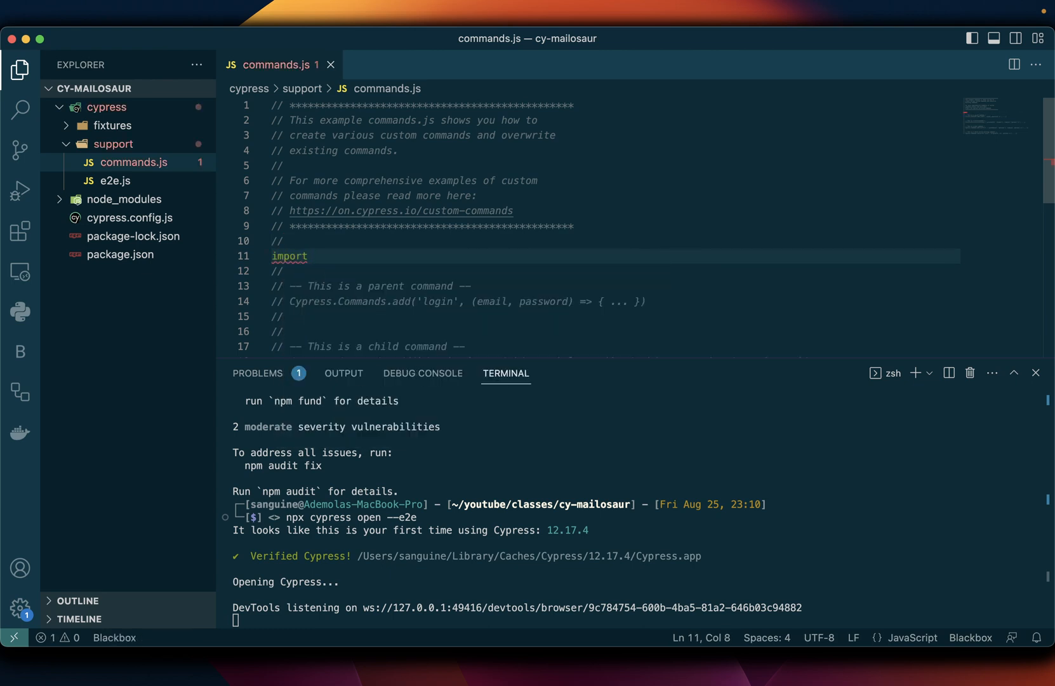
{"action": "type", "text": "'cypress-mailosaur"}
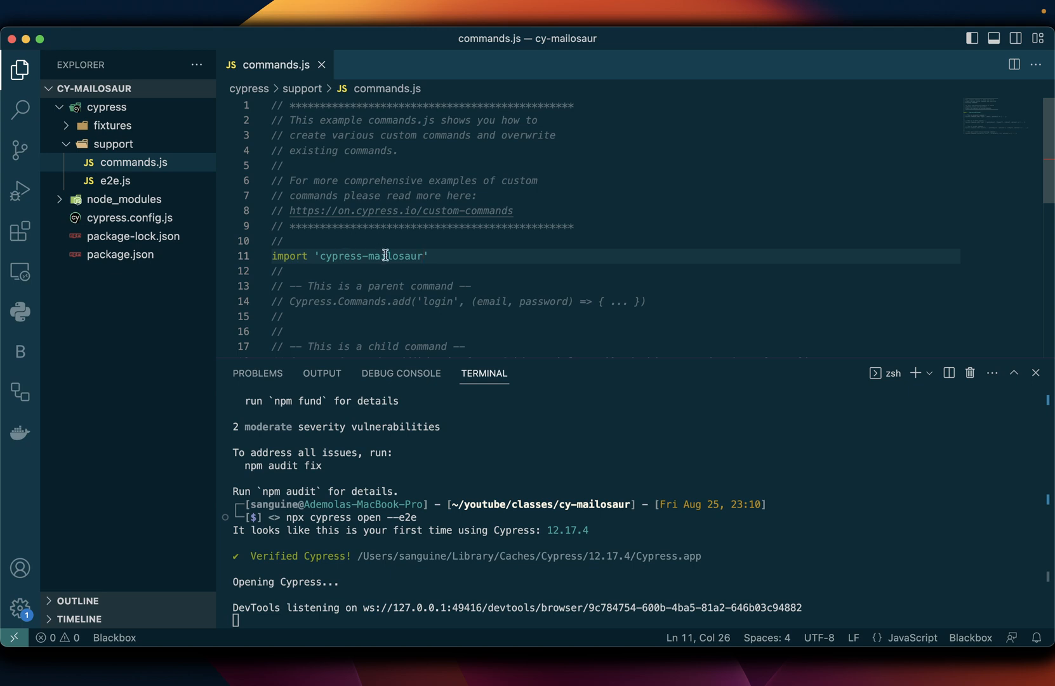
{"action": "mouse_move", "coordinate": [395, 267]}
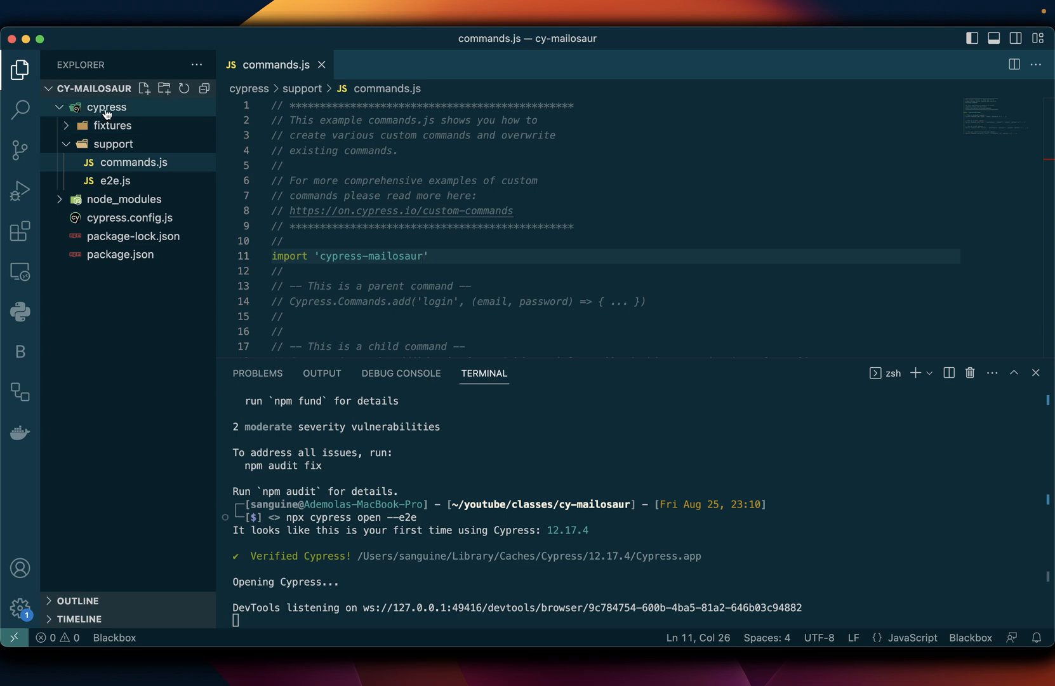
Create an e2e folder inside the cypress folder
{"action": "right_click", "coordinate": [106, 111]}
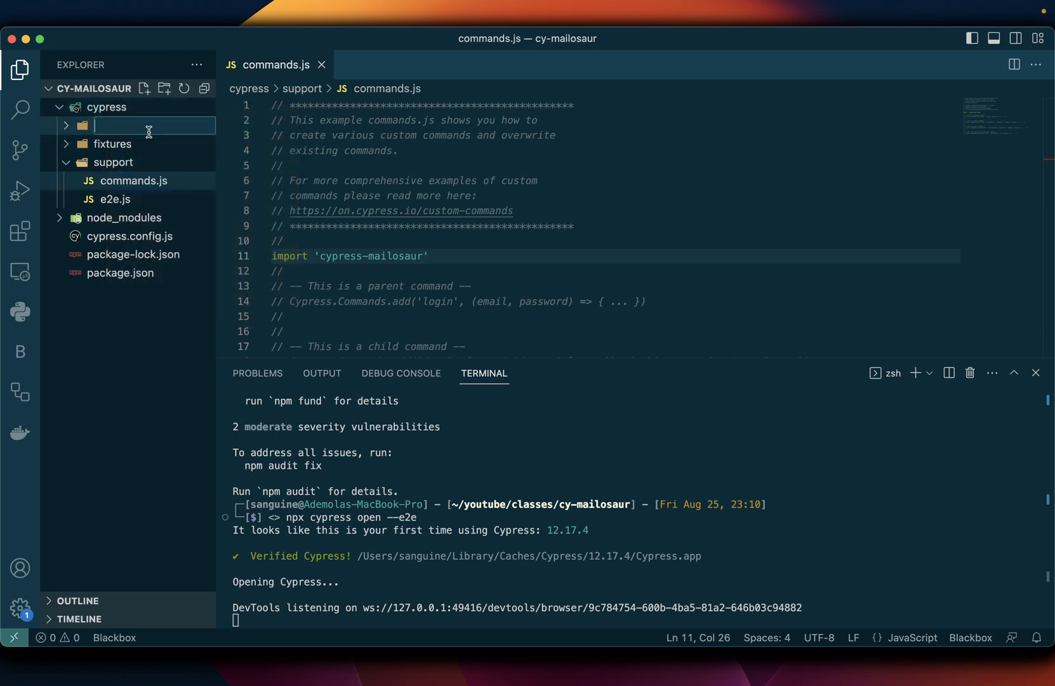
{"action": "type", "text": "e2e"}
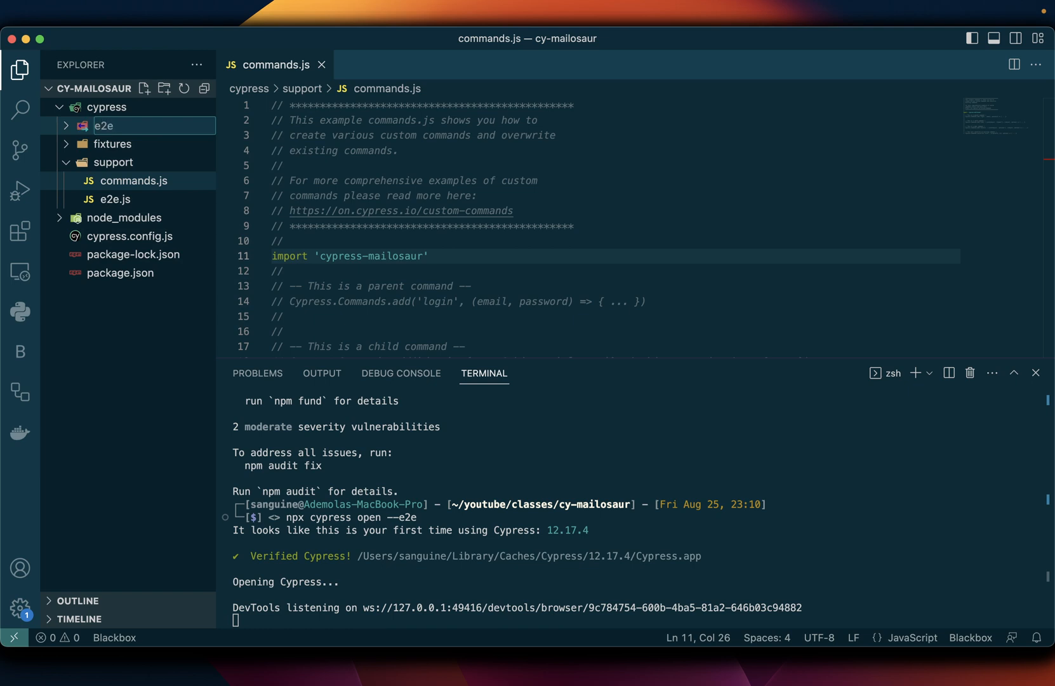
{"action": "left_click", "coordinate": [104, 125]}
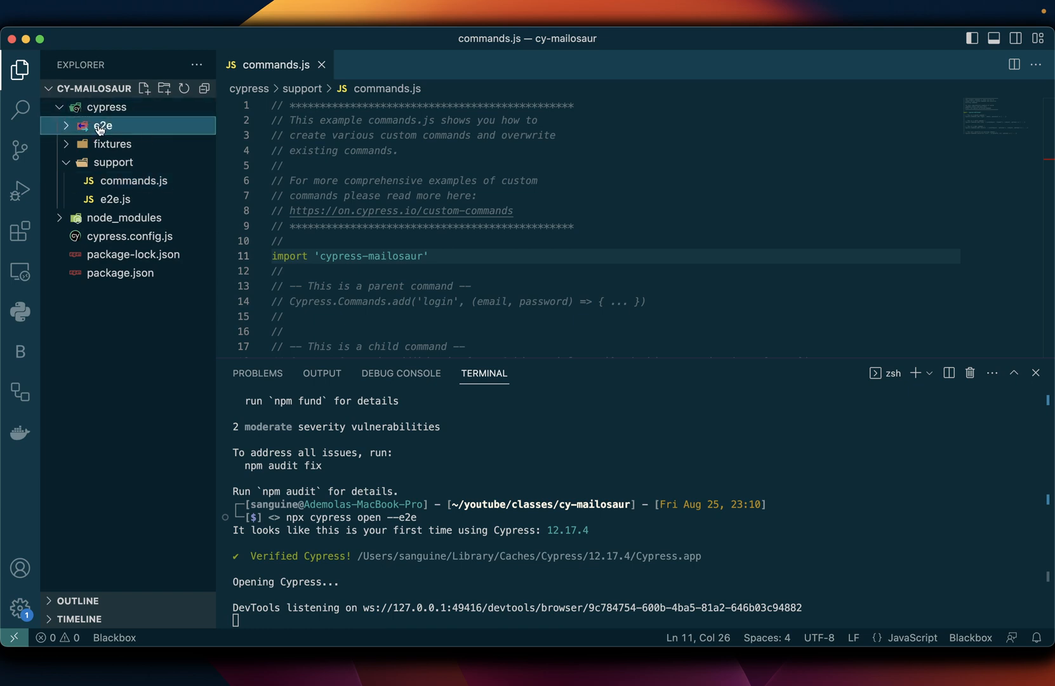
Create an empty mailosaurEmail.spec.cy.js file inside cypress/e2e
{"action": "right_click", "coordinate": [102, 125]}
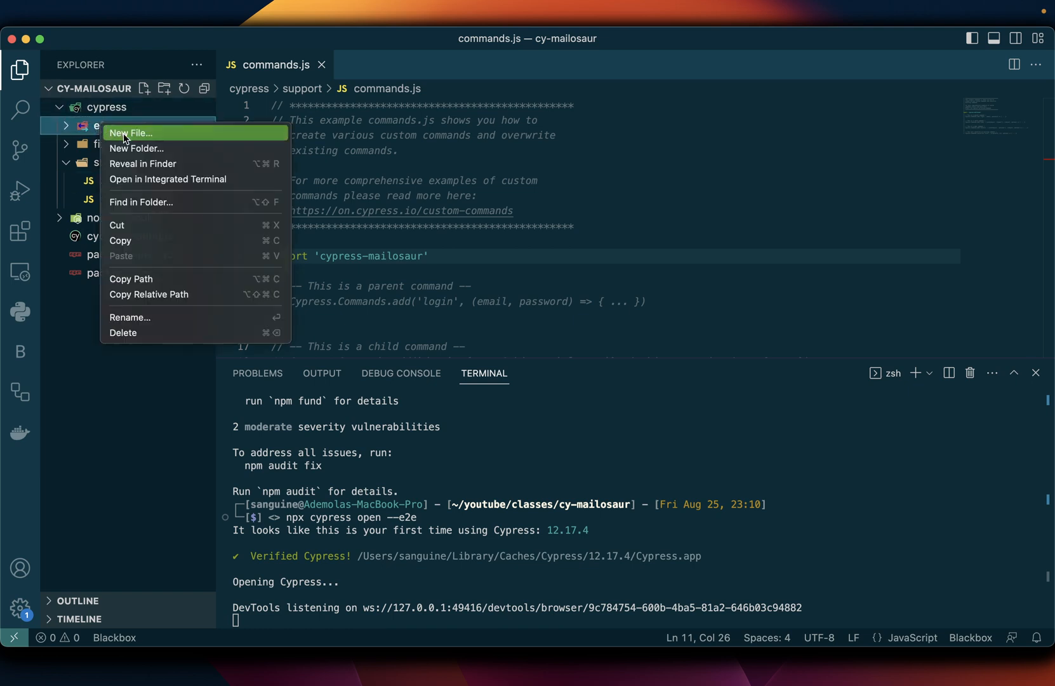
{"action": "left_click", "coordinate": [131, 133]}
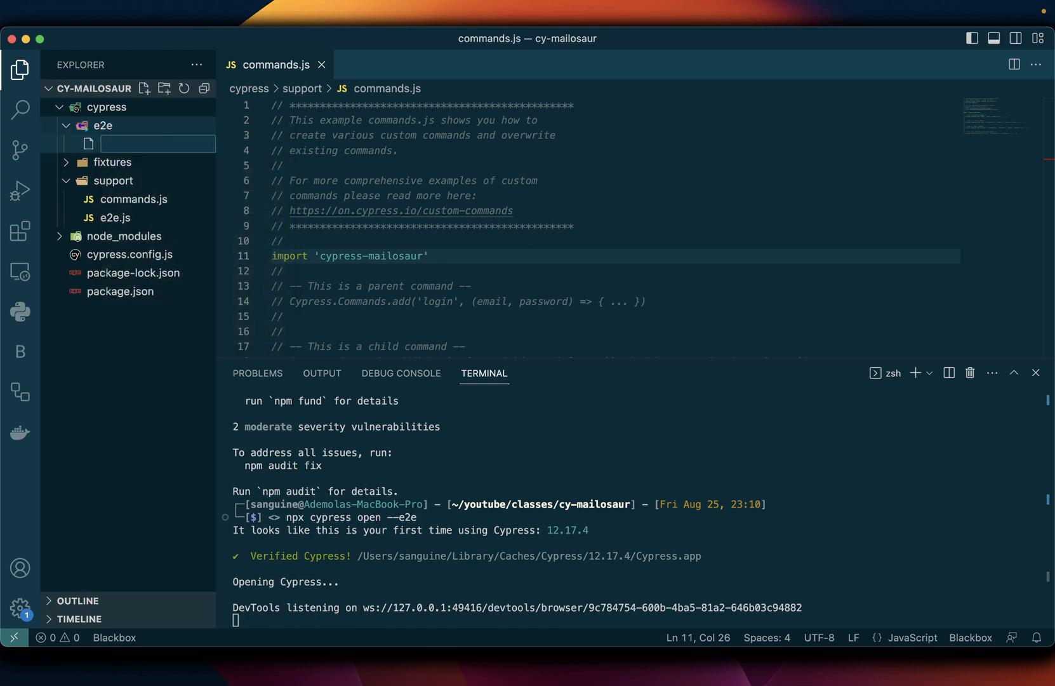
{"action": "type", "text": "mail"}
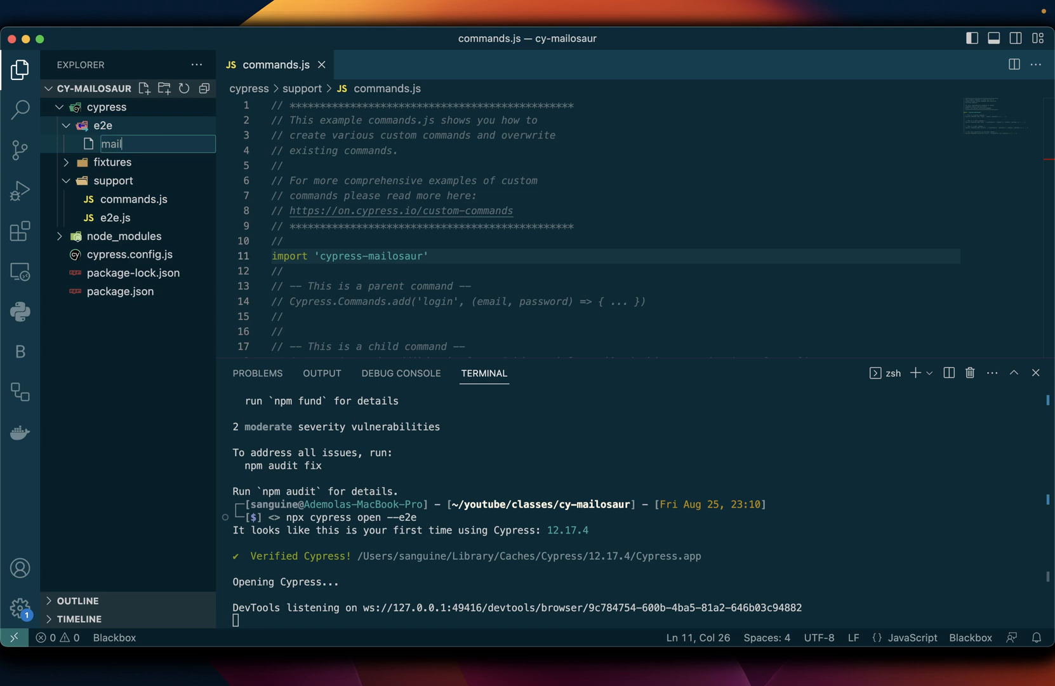
{"action": "type", "text": "osaur"}
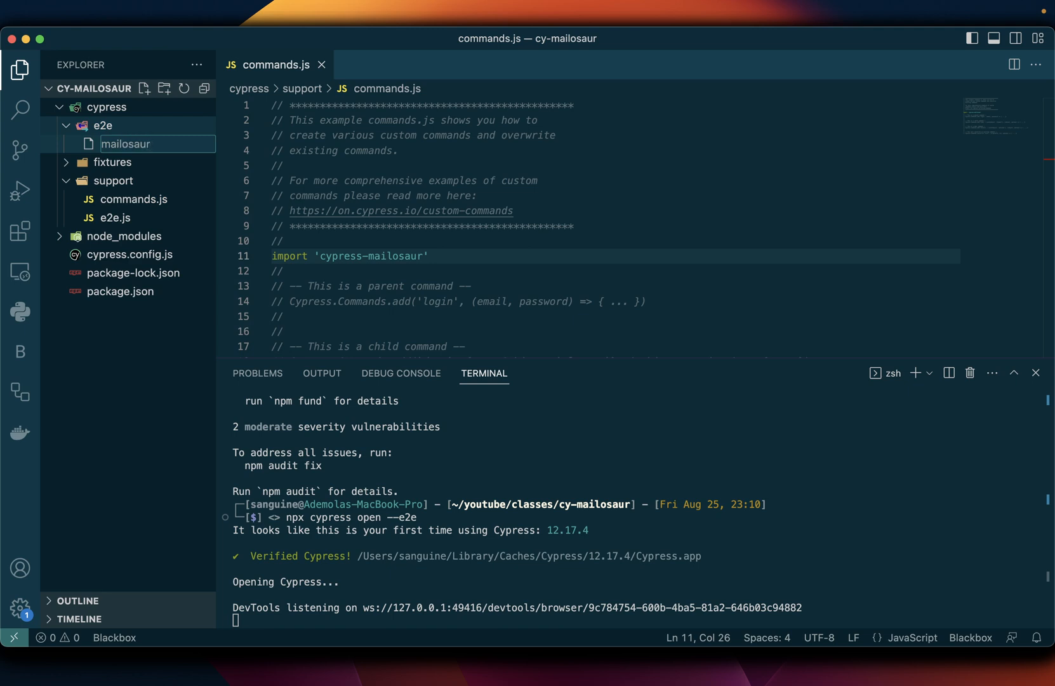
{"action": "type", "text": "Email"}
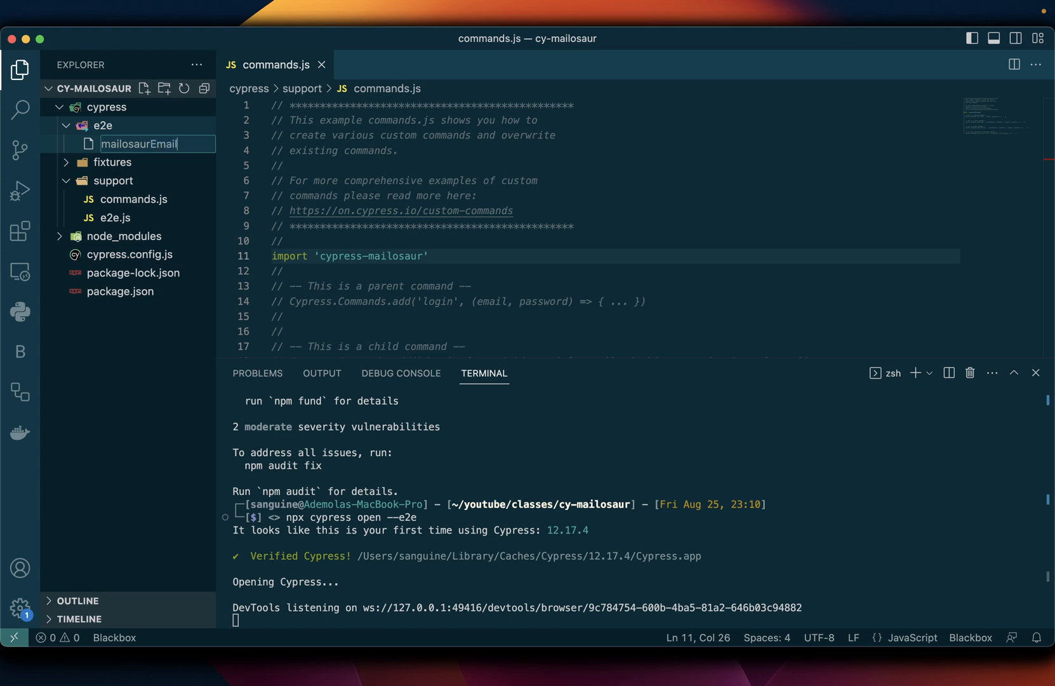
{"action": "type", "text": ".spec"}
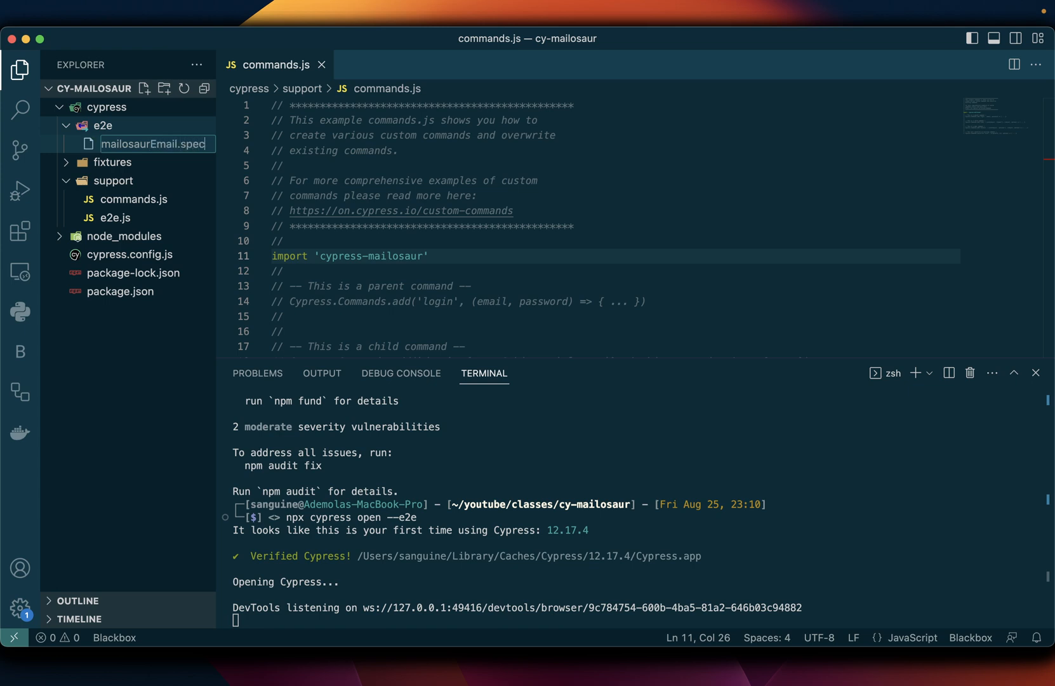
{"action": "type", "text": ".cy"}
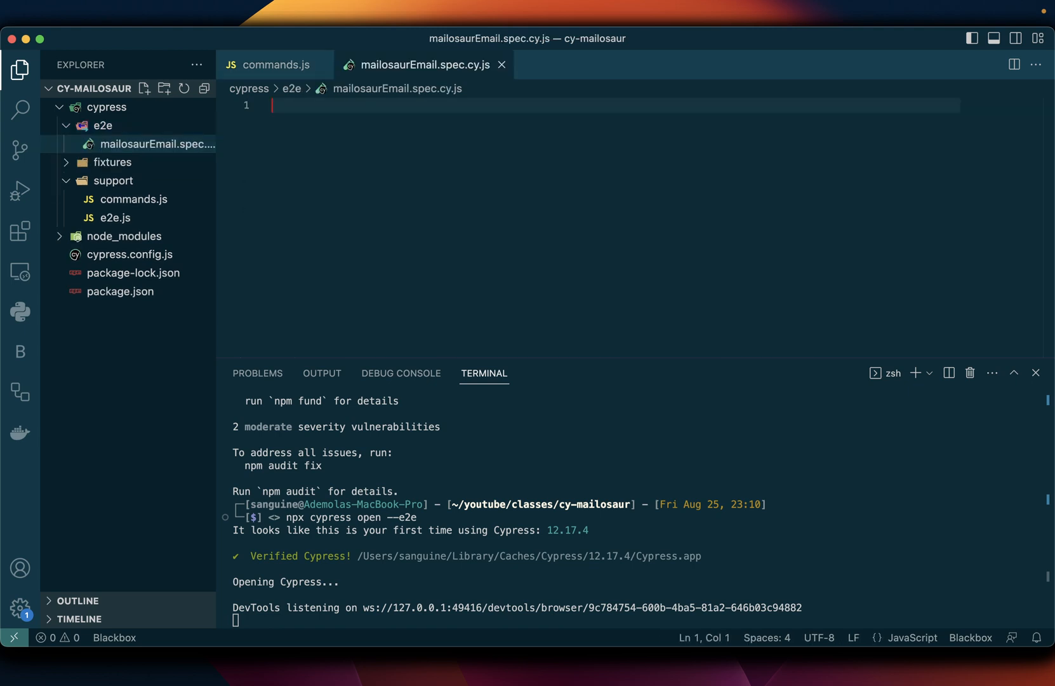
{"action": "mouse_move", "coordinate": [158, 143]}
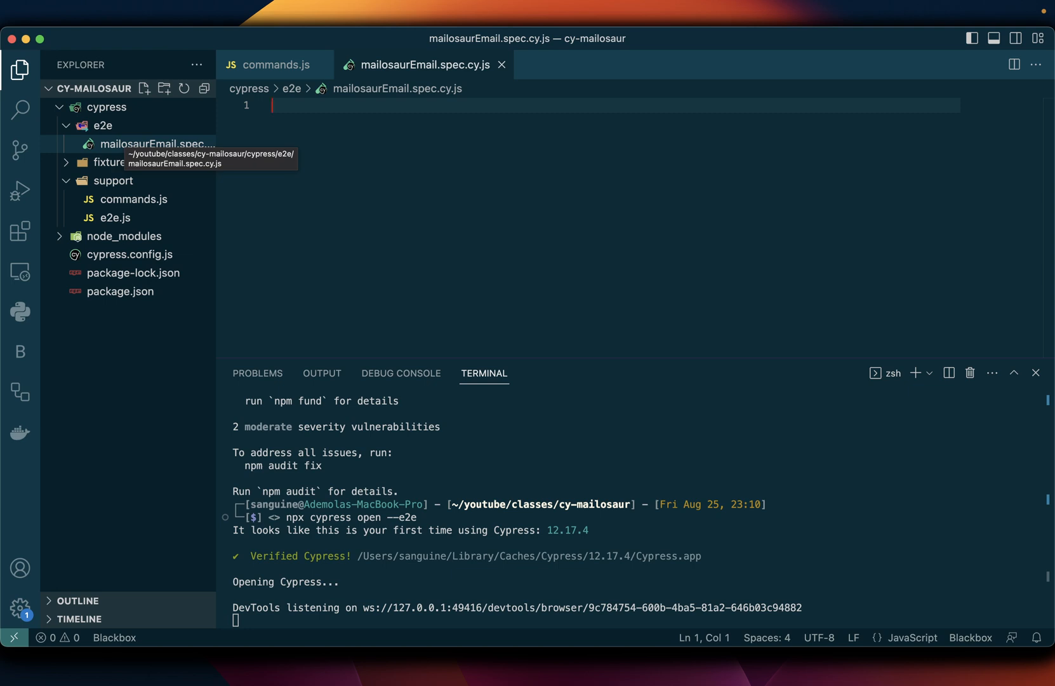
{"action": "mouse_move", "coordinate": [248, 612]}
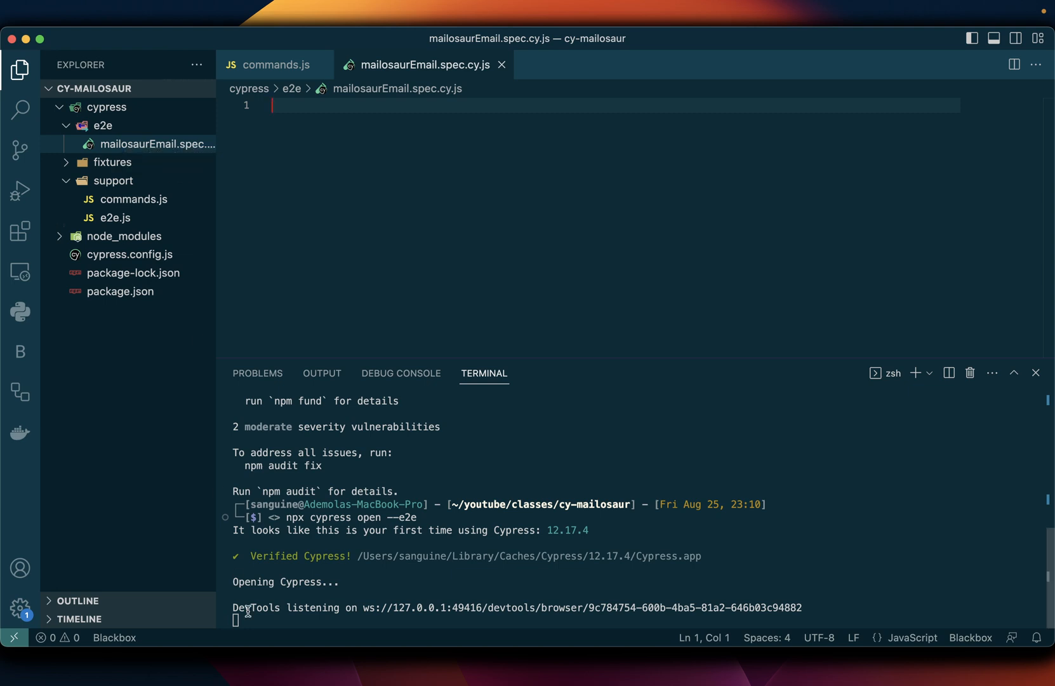
{"action": "mouse_move", "coordinate": [850, 652]}
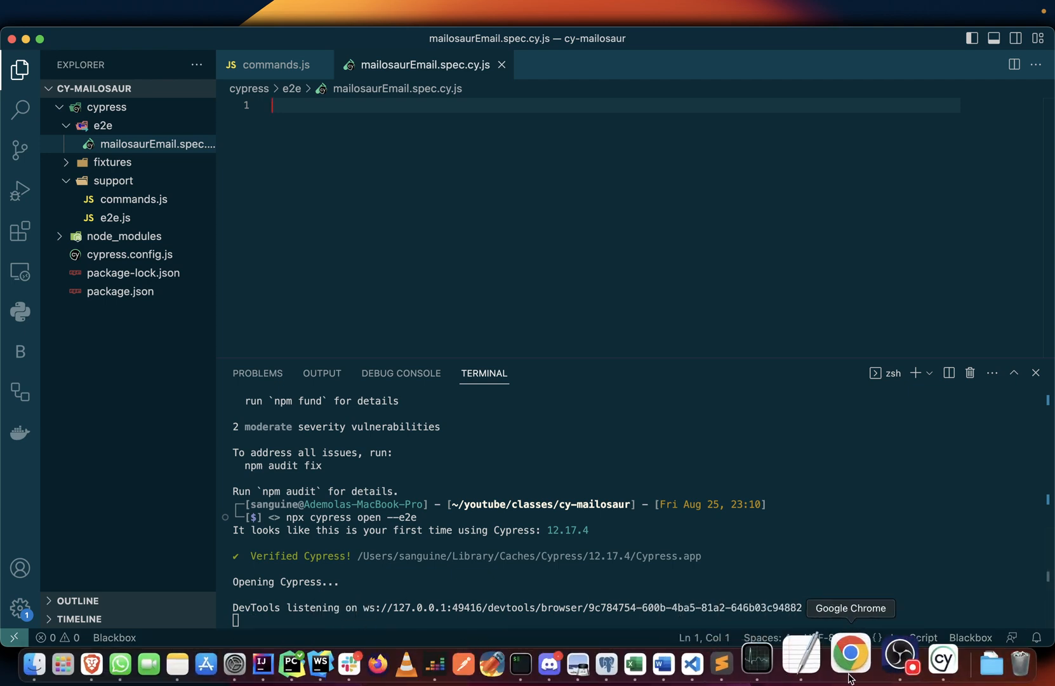
{"action": "mouse_move", "coordinate": [807, 642]}
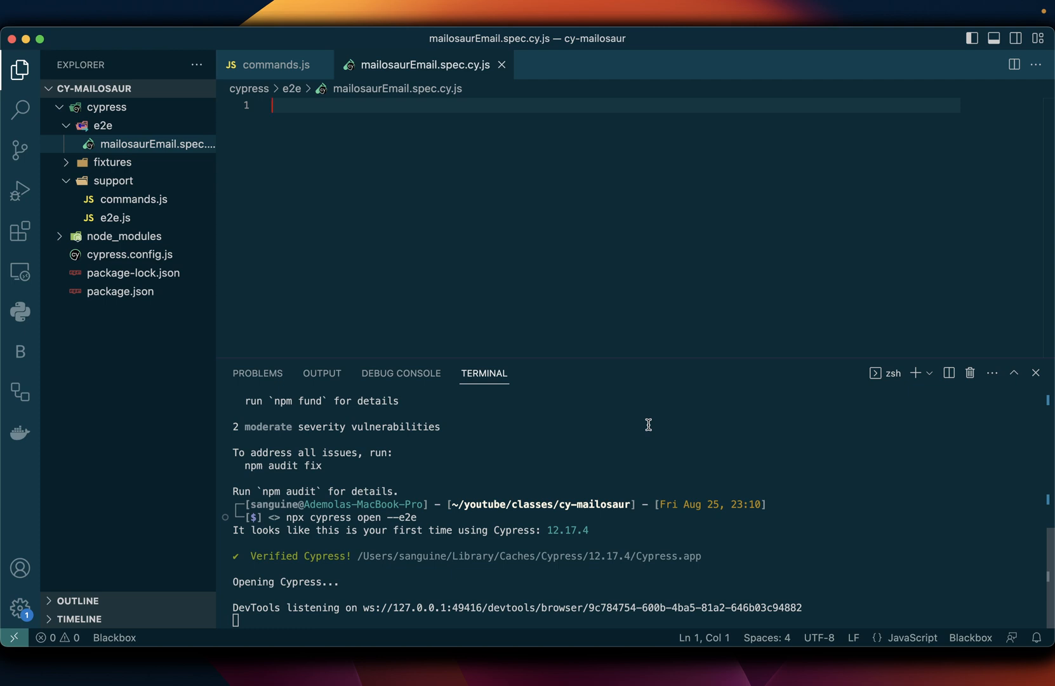
{"action": "mouse_move", "coordinate": [885, 654]}
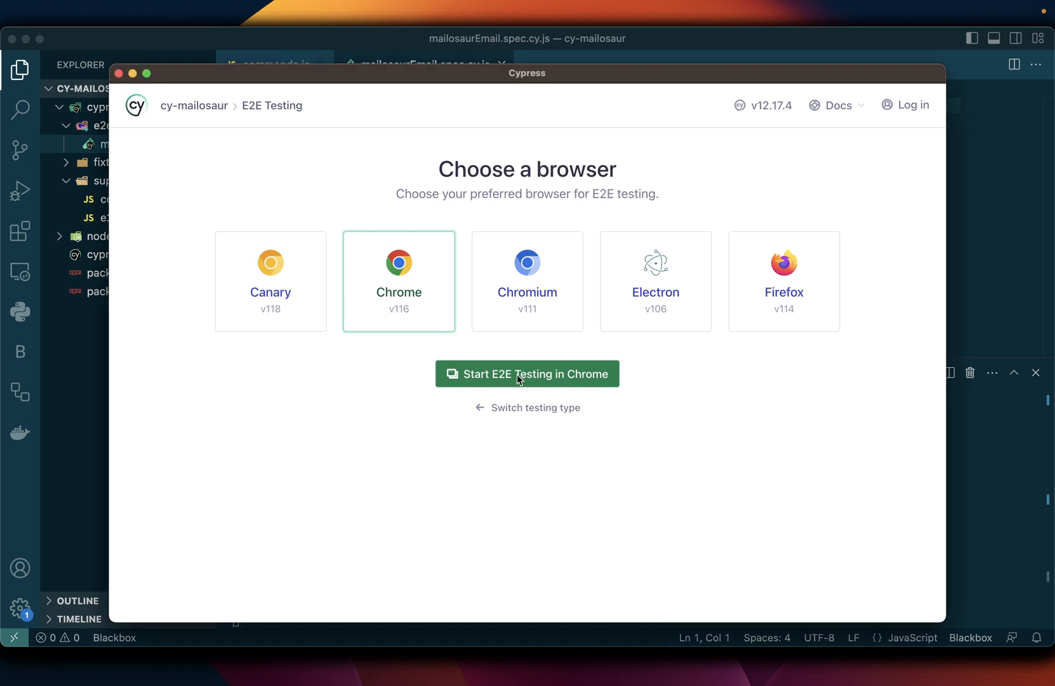
Start E2E Testing in Chrome from the Cypress window
{"action": "left_click", "coordinate": [527, 373]}
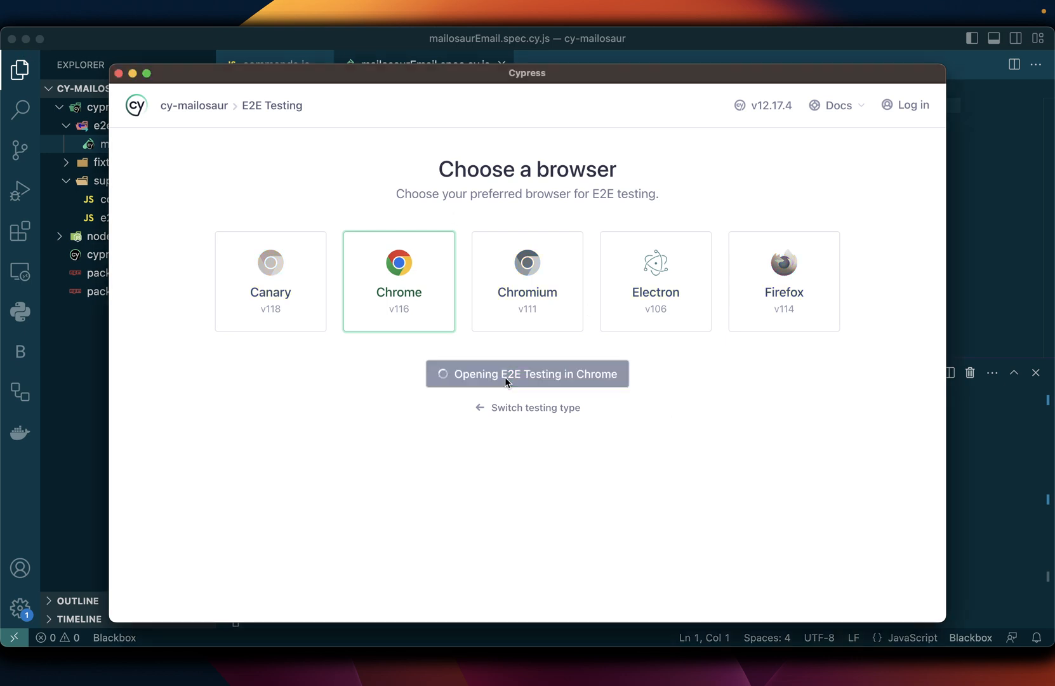